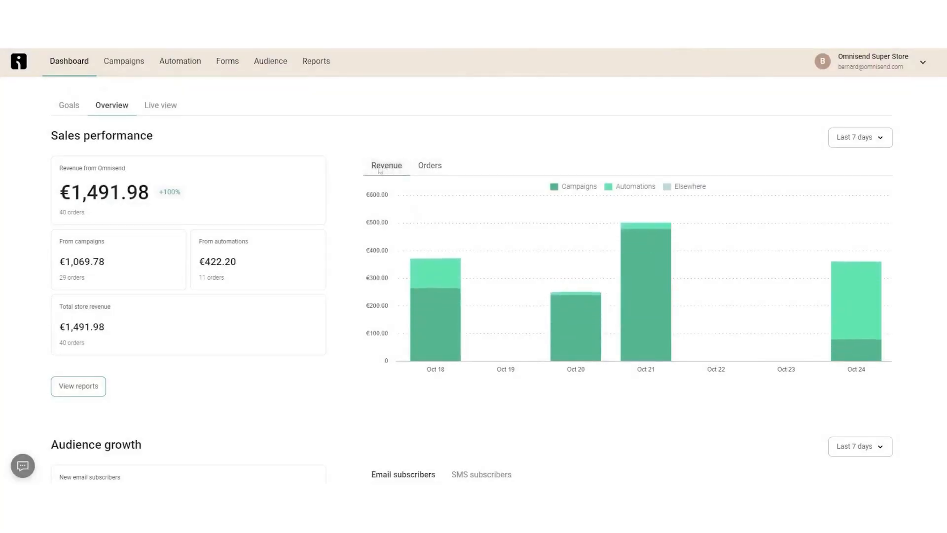
Step: Create a new regular one-time email campaign via Campaigns > New campaign > Create email
scroll(down, 3)
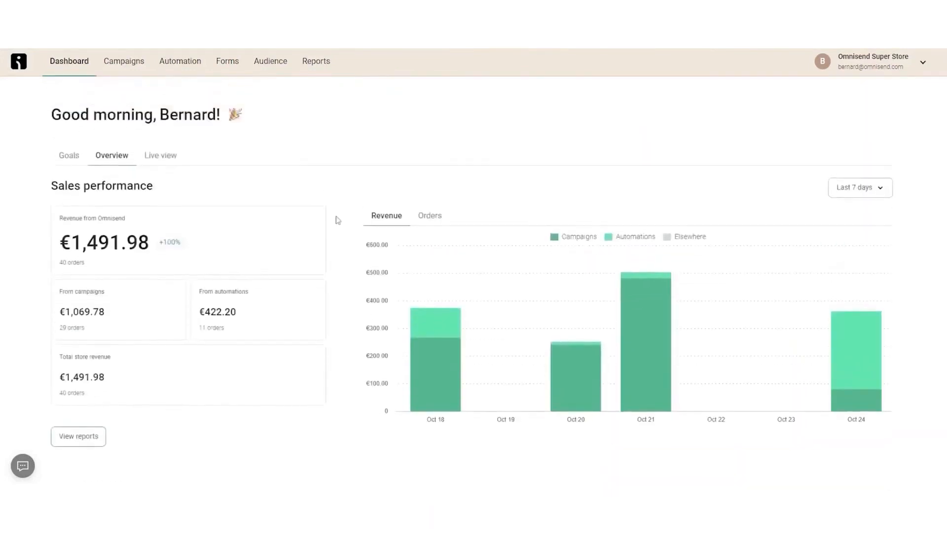
mouse_move(153, 177)
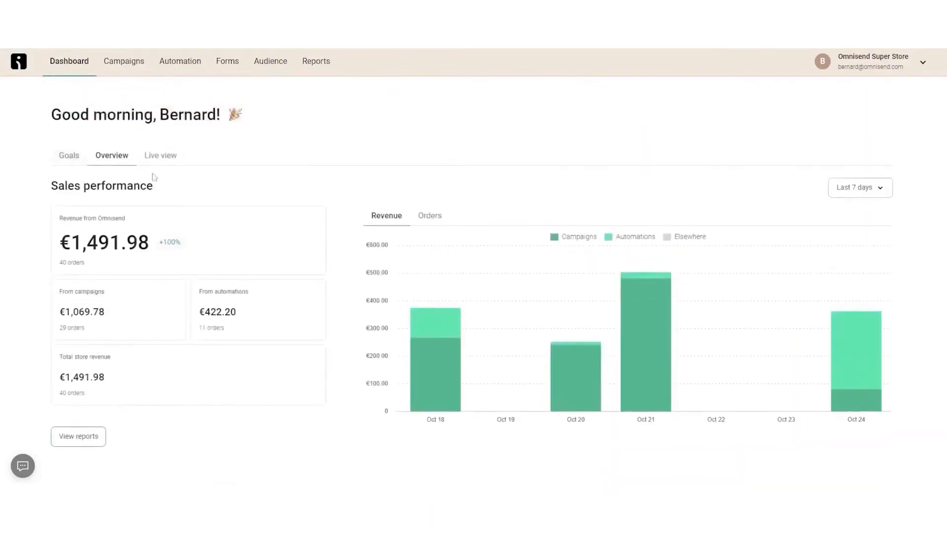
click(124, 61)
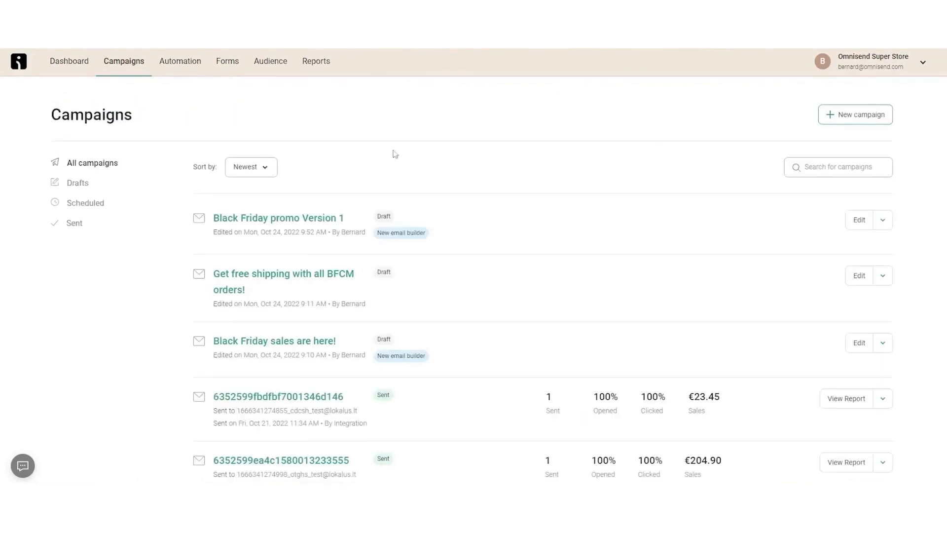
click(854, 114)
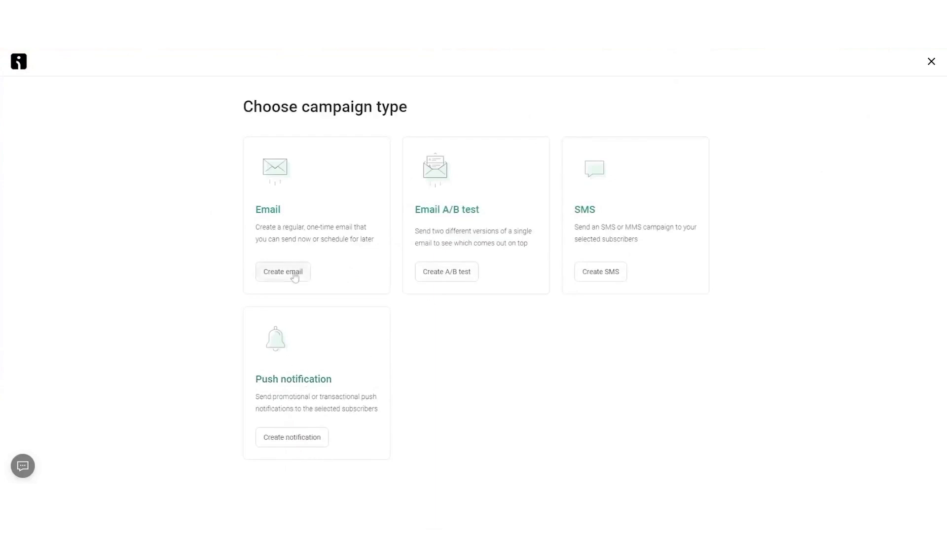
click(283, 271)
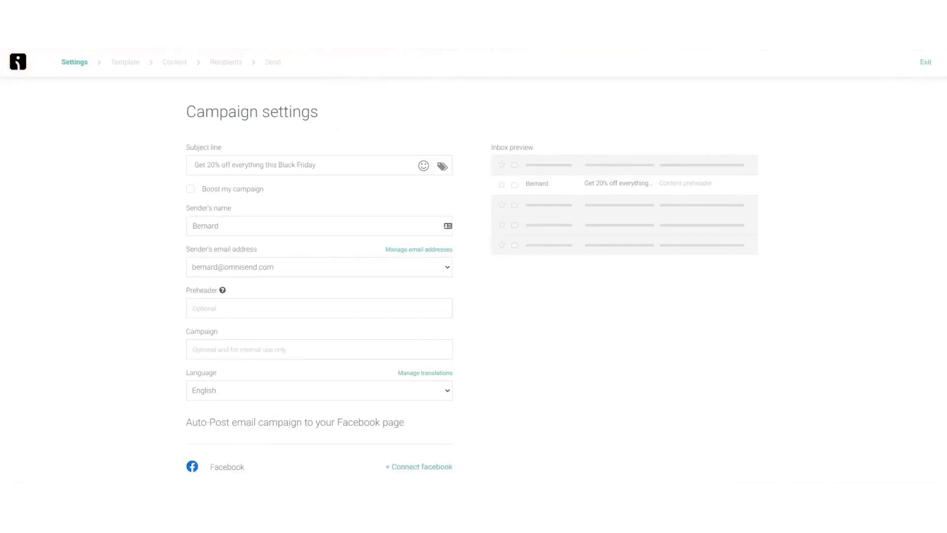
Step: Turn on the campaign booster and continue past the Black Friday promo Version 1 settings
click(191, 189)
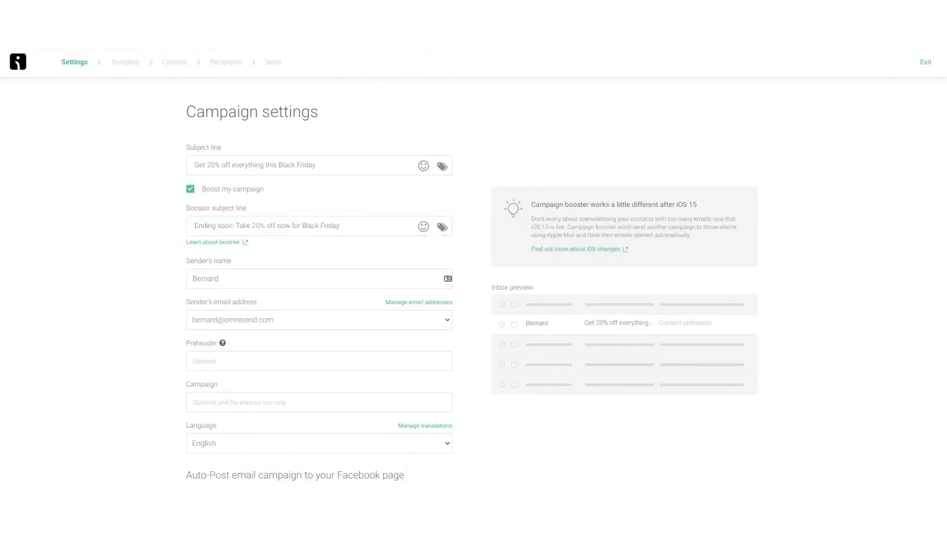
scroll(down, 3)
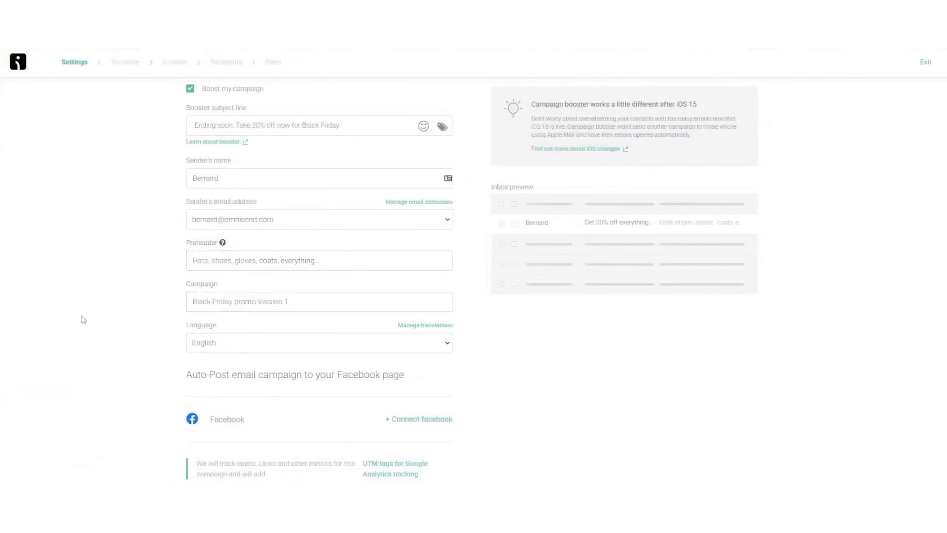
scroll(down, 3)
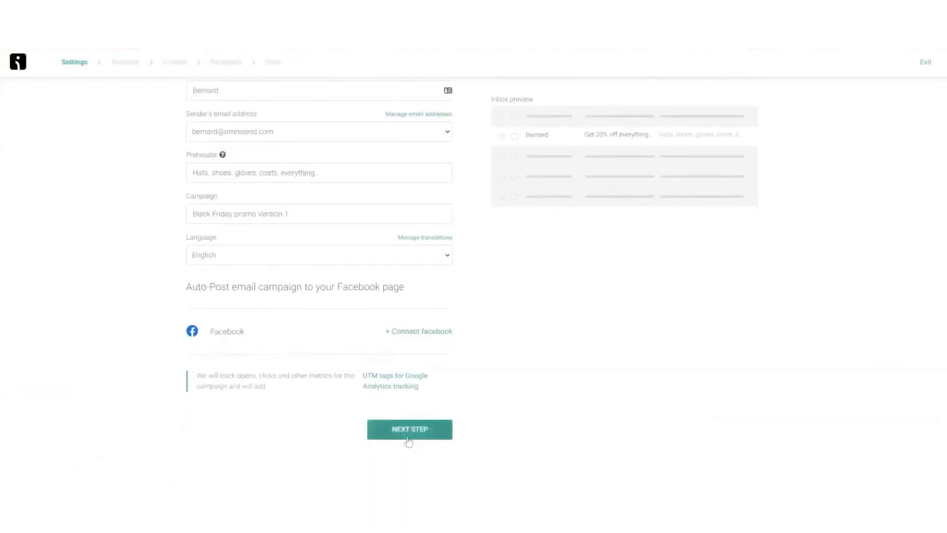
click(409, 428)
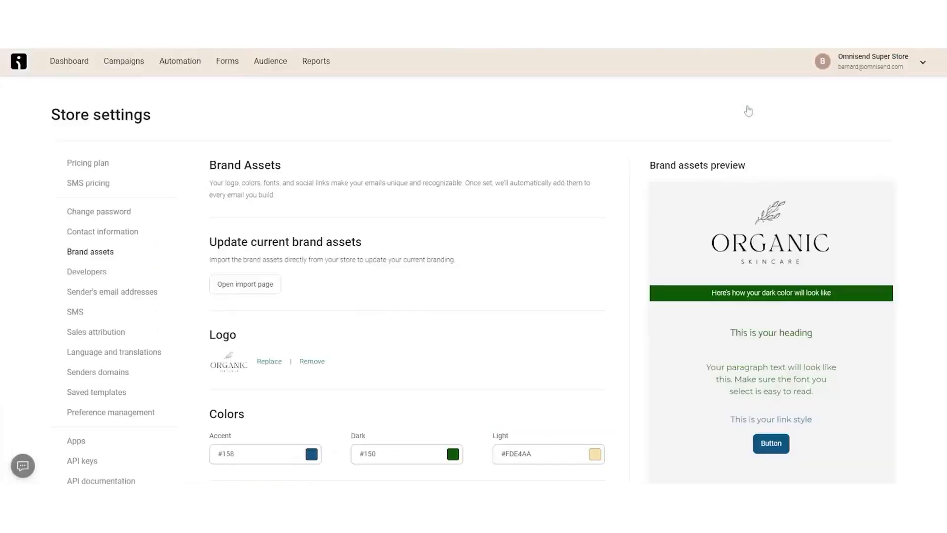
Step: Scroll the email editor and browse the Library's content items for quick add
scroll(down, 3)
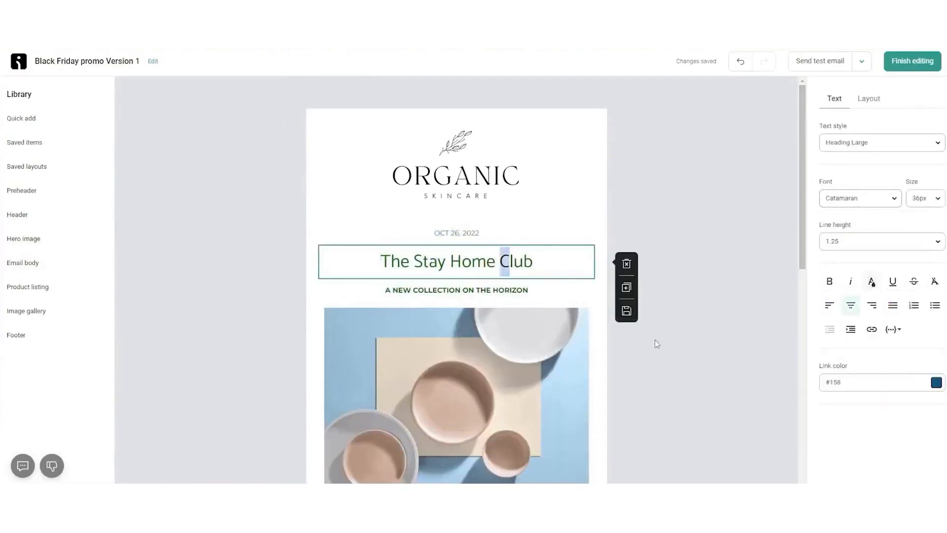
click(21, 118)
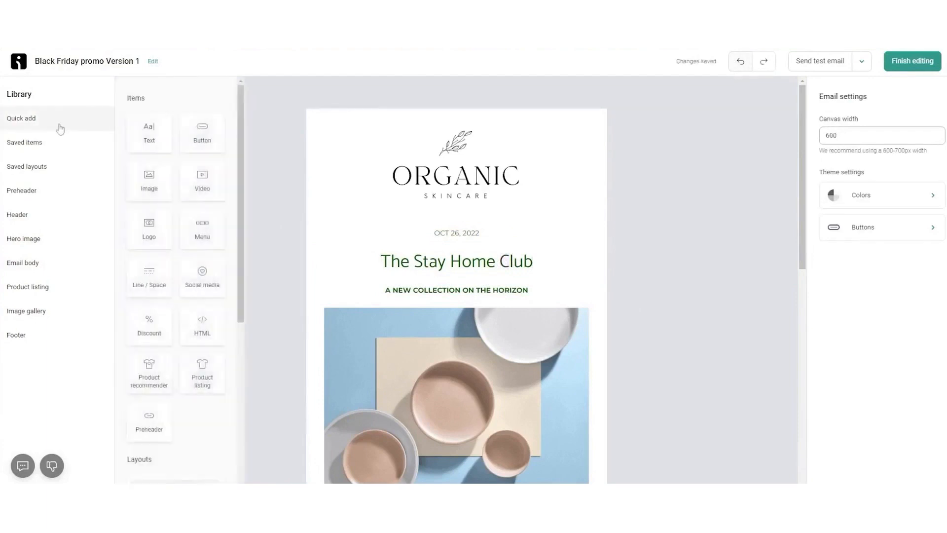
scroll(down, 3)
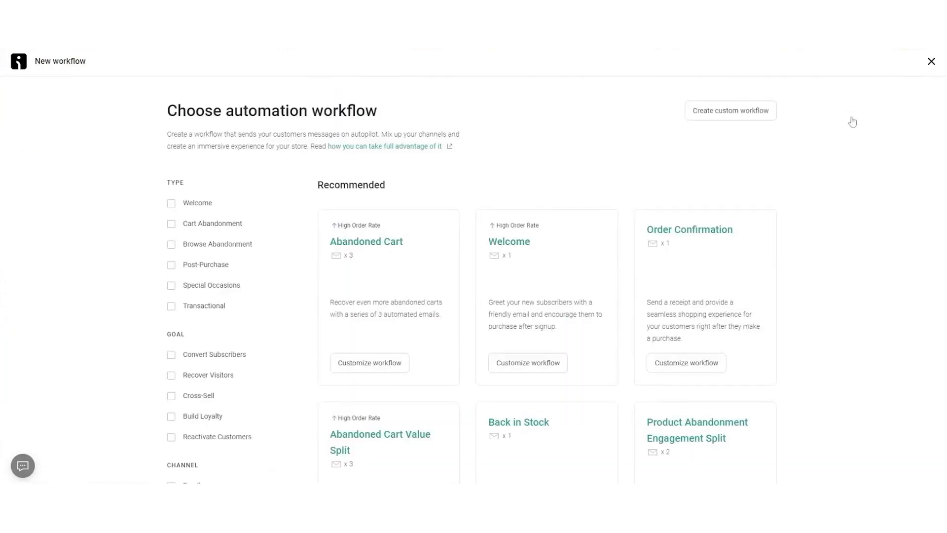
mouse_move(211, 207)
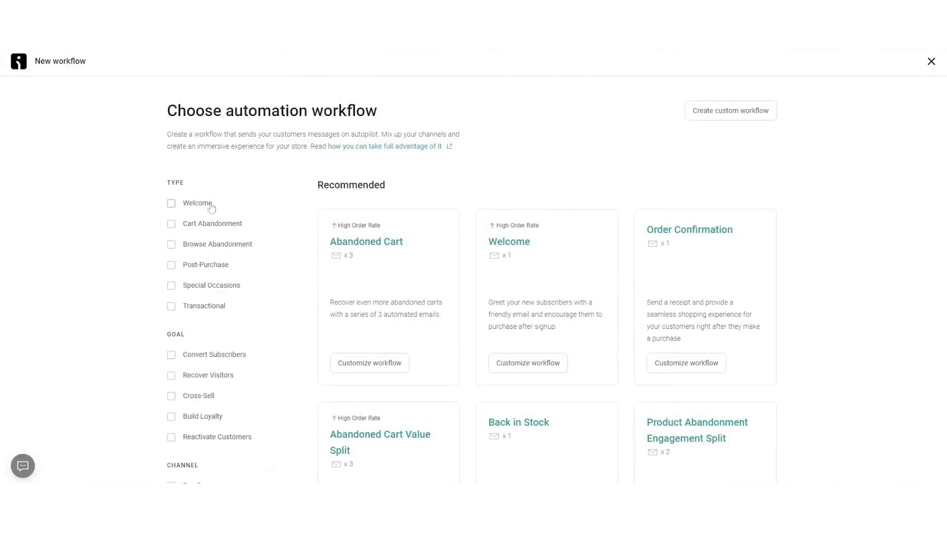
mouse_move(222, 268)
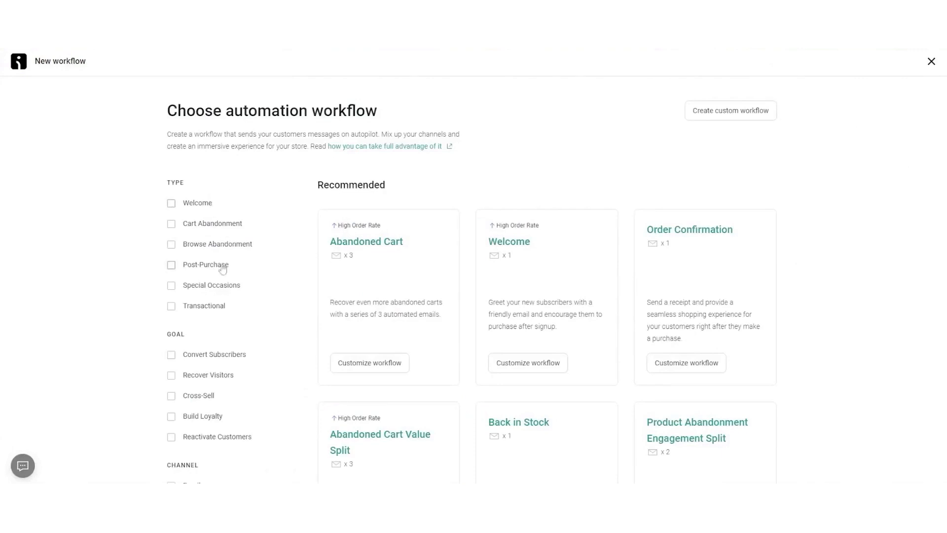
mouse_move(231, 406)
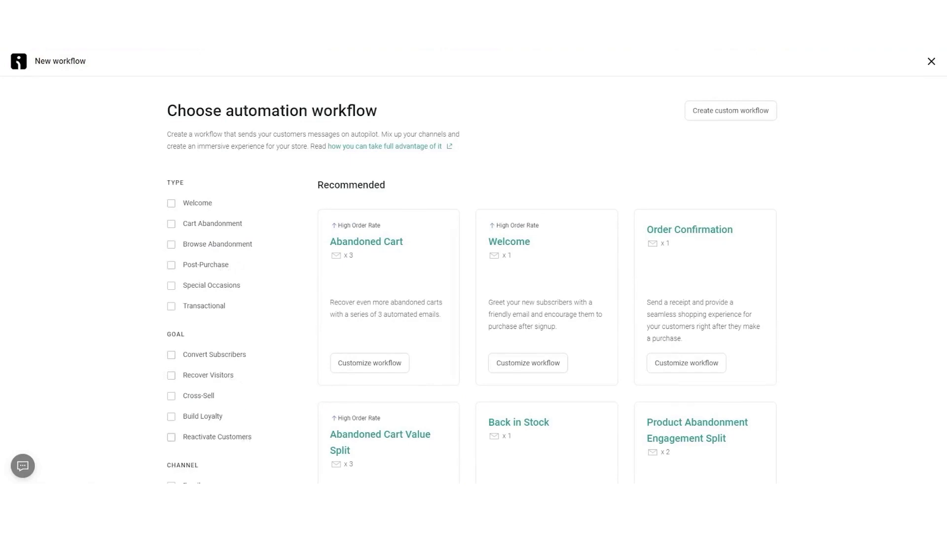
Step: Filter workflow templates to Cart Abandonment and scroll the abandoned cart options
click(172, 221)
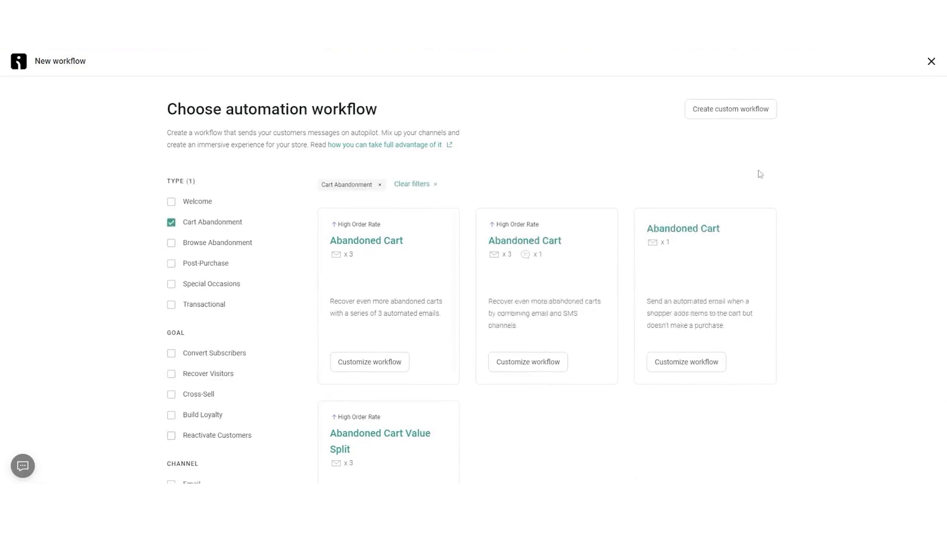
scroll(down, 3)
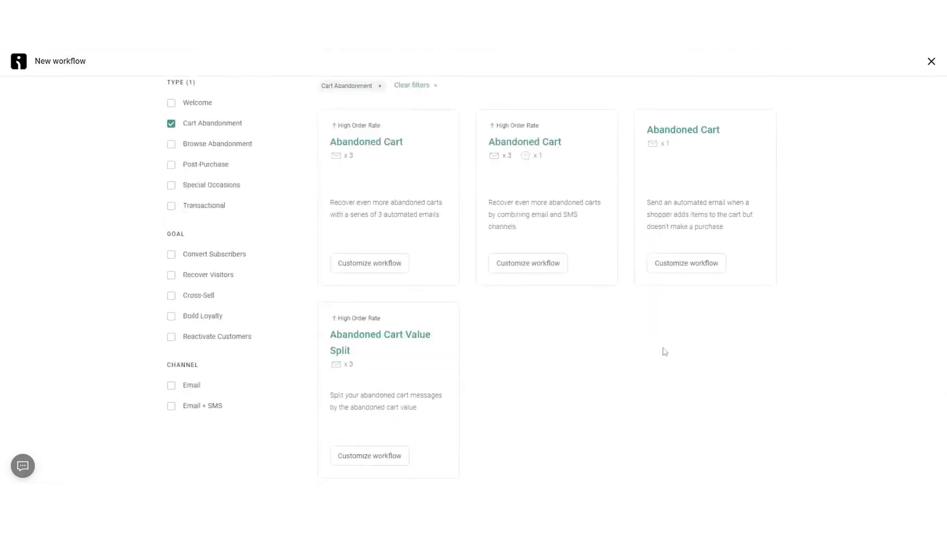
mouse_move(438, 188)
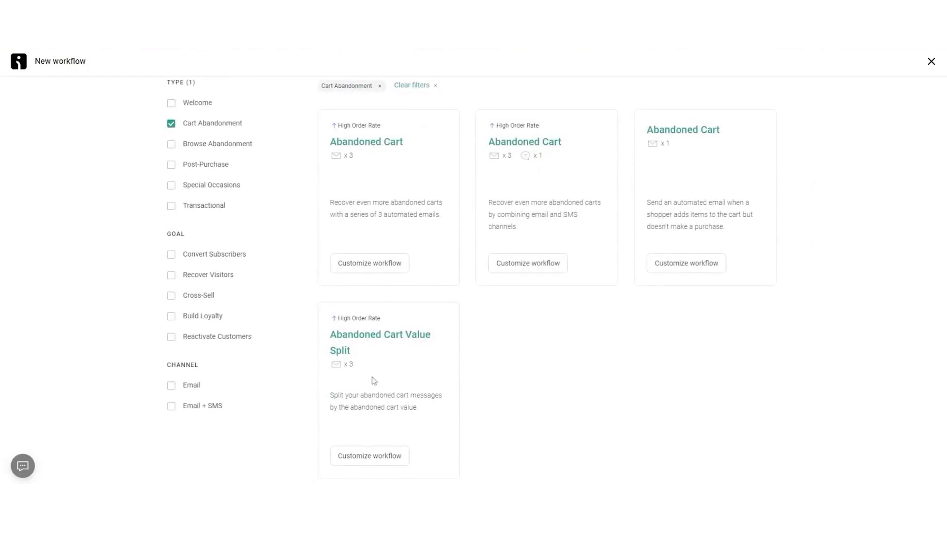
mouse_move(392, 267)
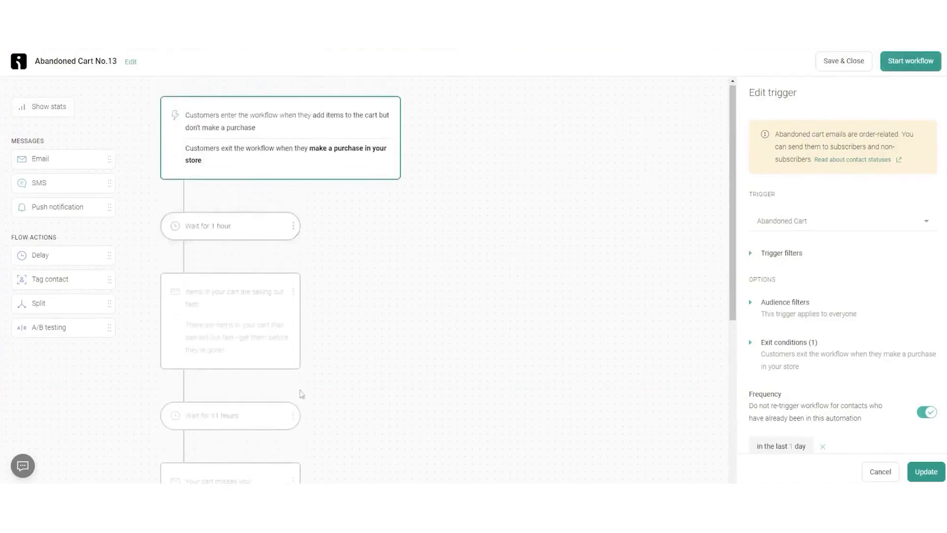
Step: Browse the Audience contact list and choose Opened message as a segment condition
scroll(down, 3)
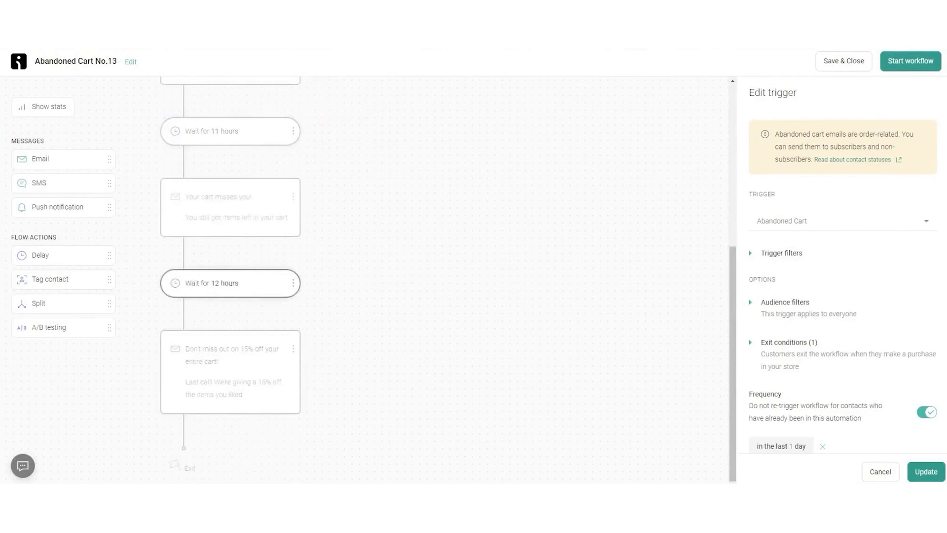
click(270, 61)
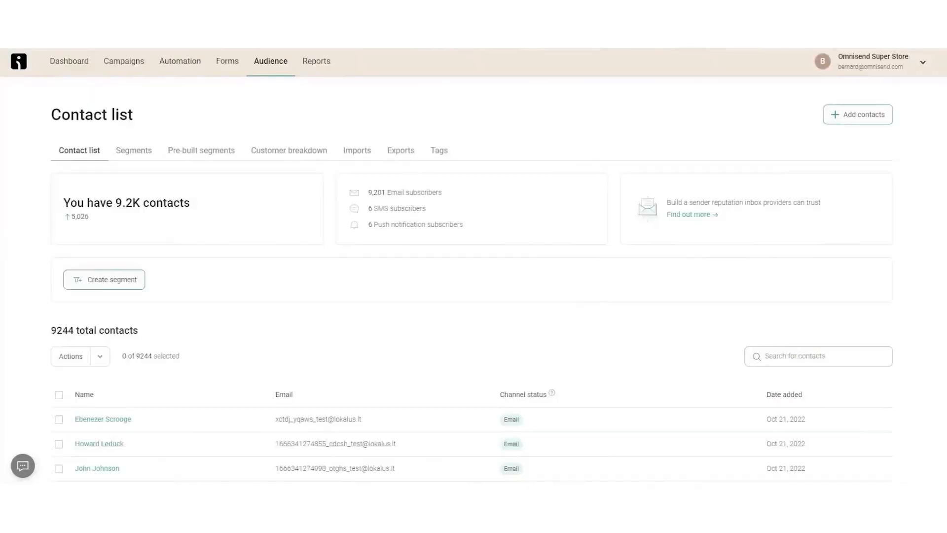
scroll(down, 3)
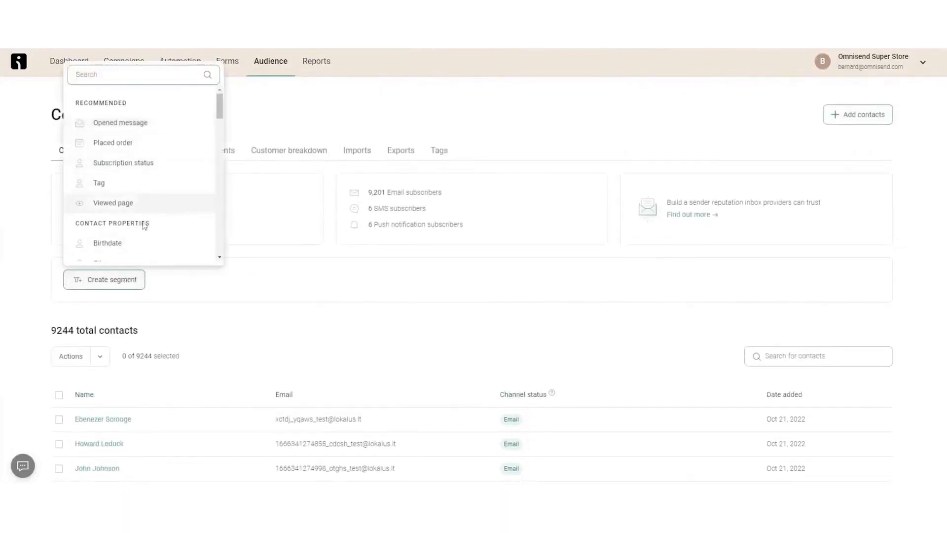
scroll(down, 3)
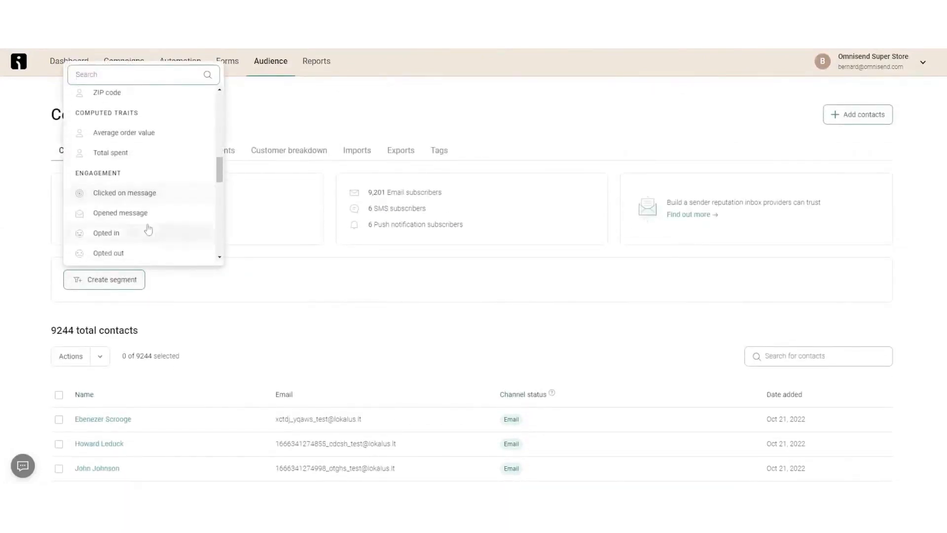
click(69, 61)
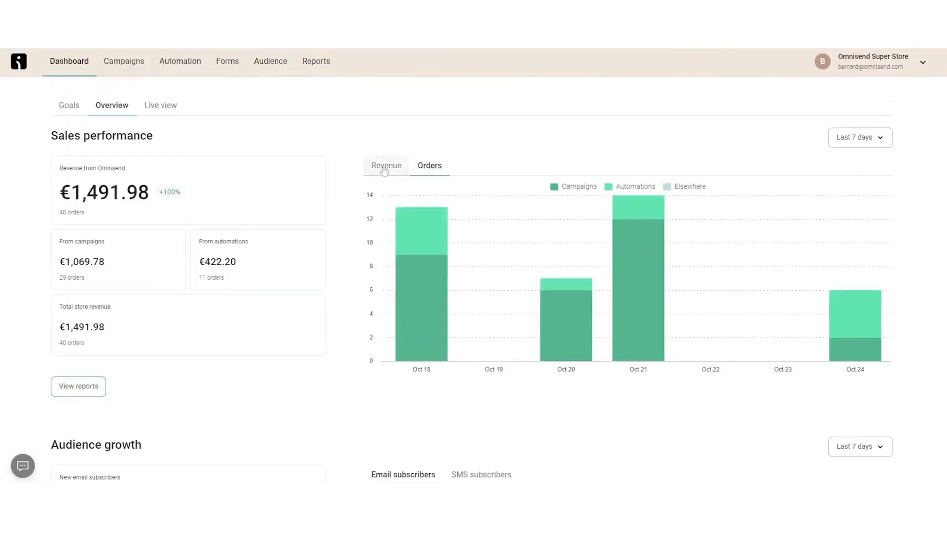
Step: Start another regular one-time email campaign and reach its Black Friday campaign settings
scroll(down, 3)
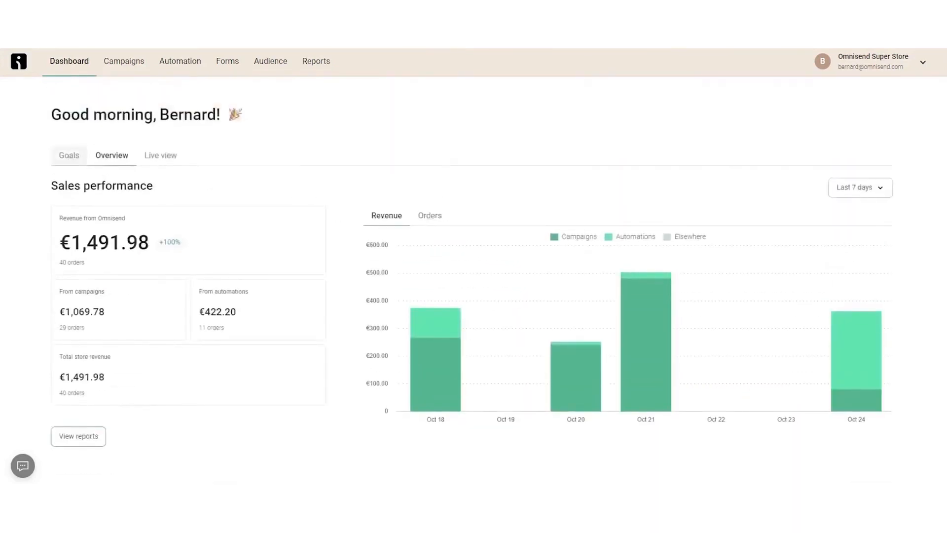
click(123, 61)
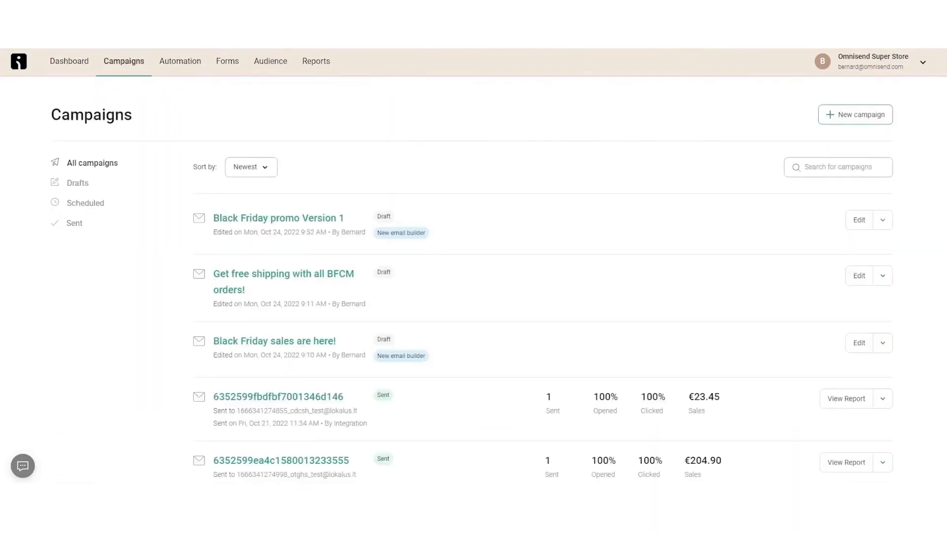
click(855, 114)
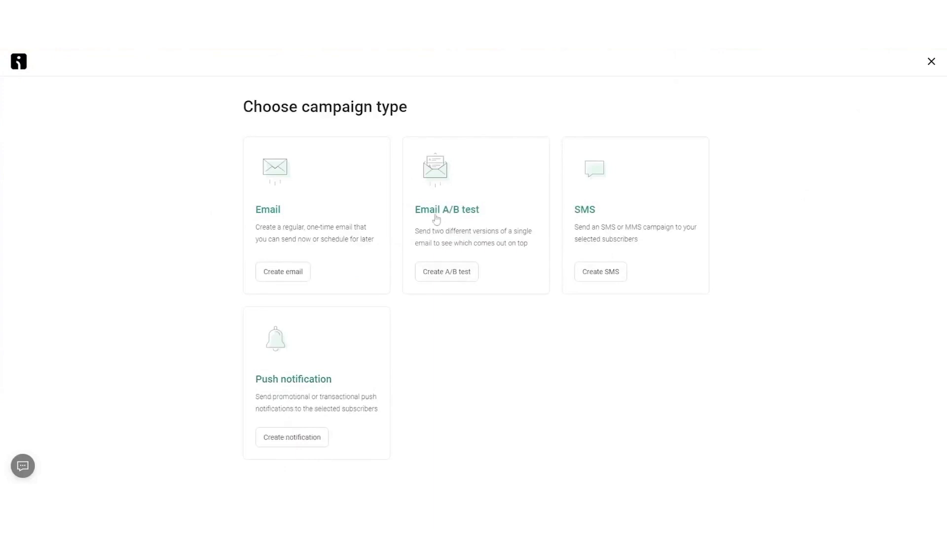
click(283, 271)
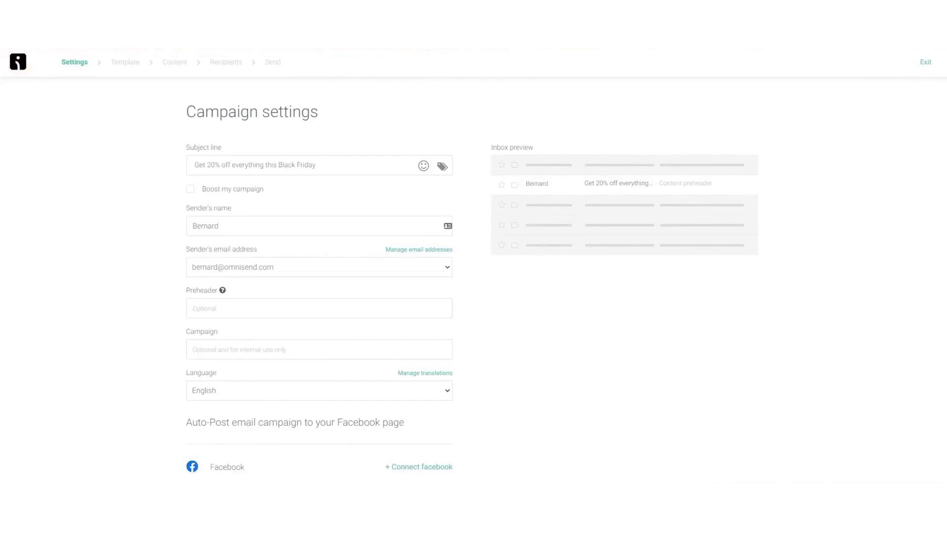
click(190, 189)
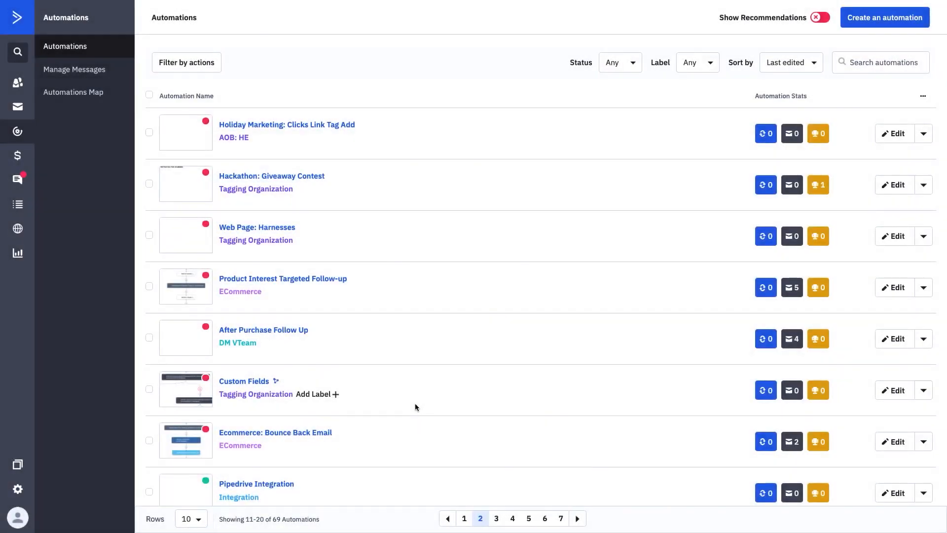
Step: Scroll the automations list and browse the Label filter dropdown options
scroll(down, 3)
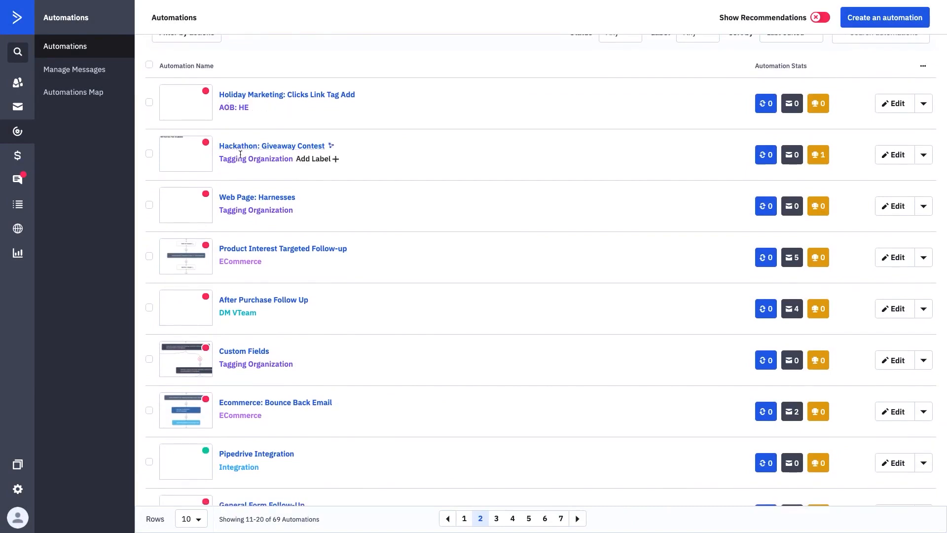
mouse_move(344, 204)
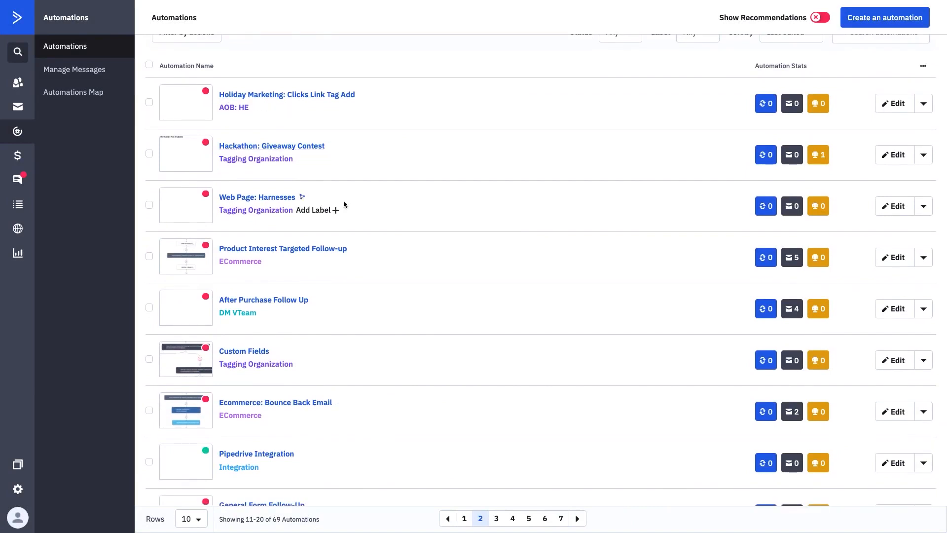
click(695, 62)
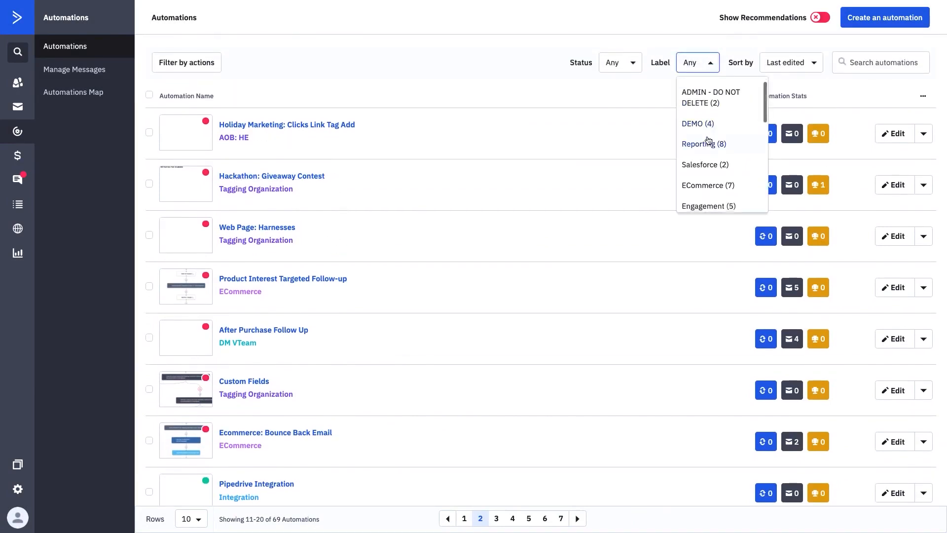
click(708, 206)
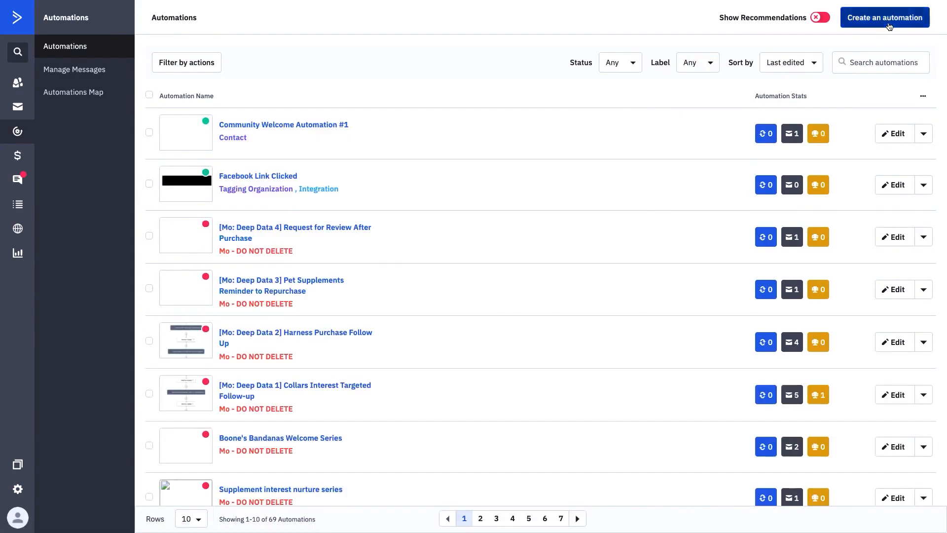
Step: Create a blank Start from Scratch automation, Automation 54, and return to the list
click(885, 16)
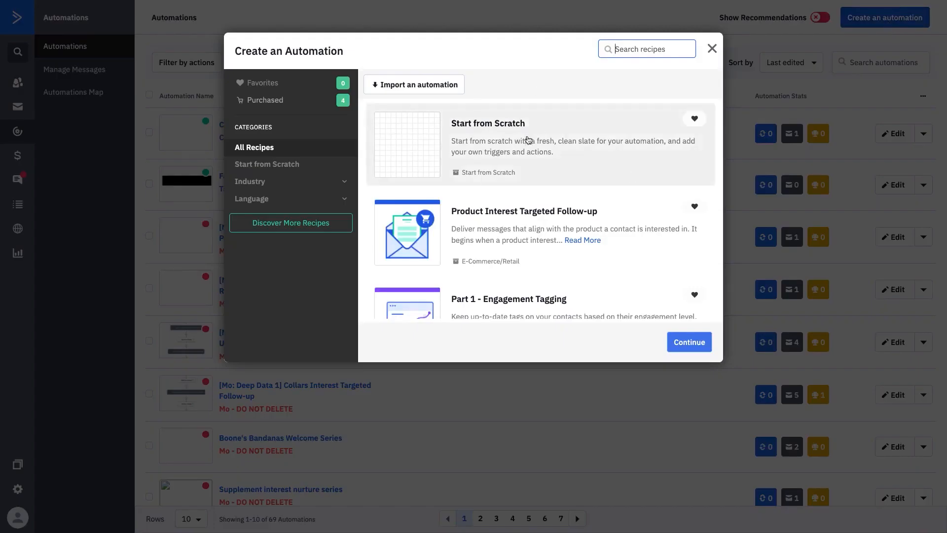
click(250, 181)
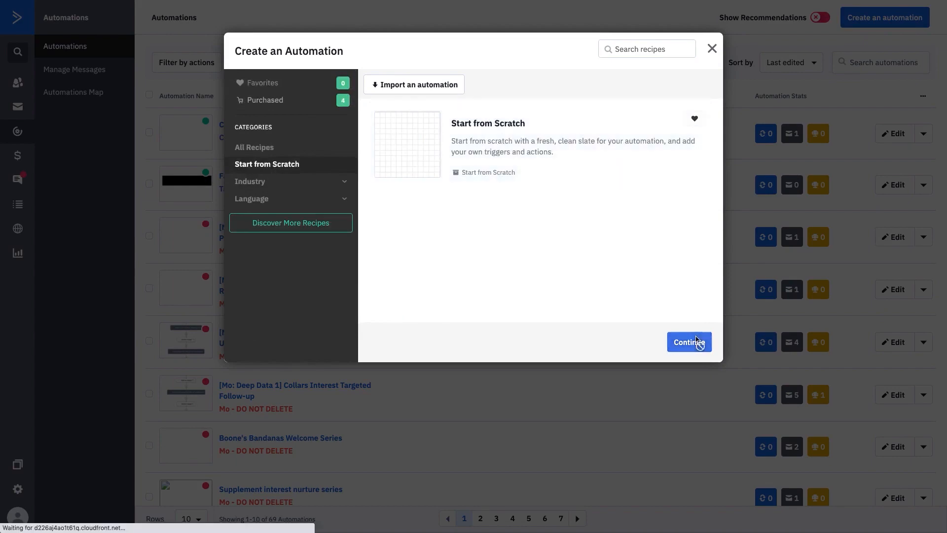
click(689, 342)
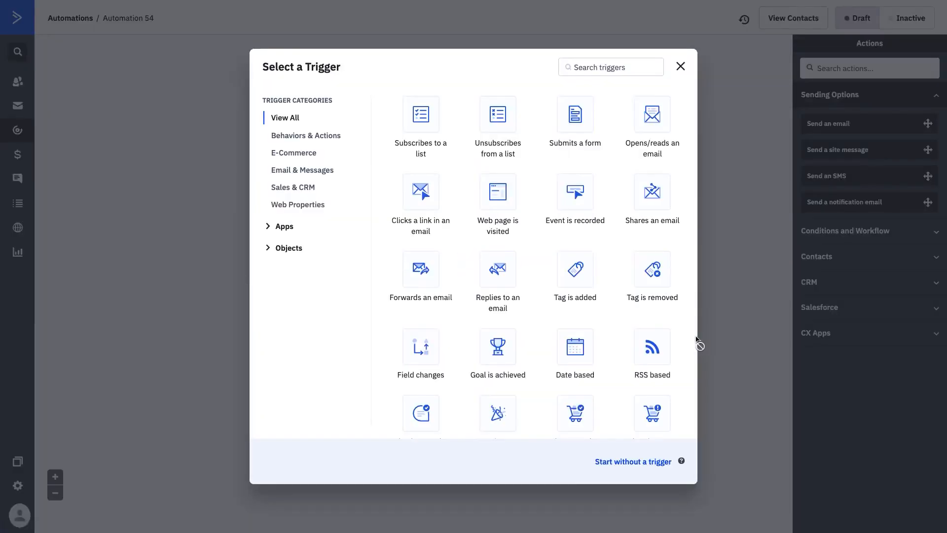
scroll(down, 3)
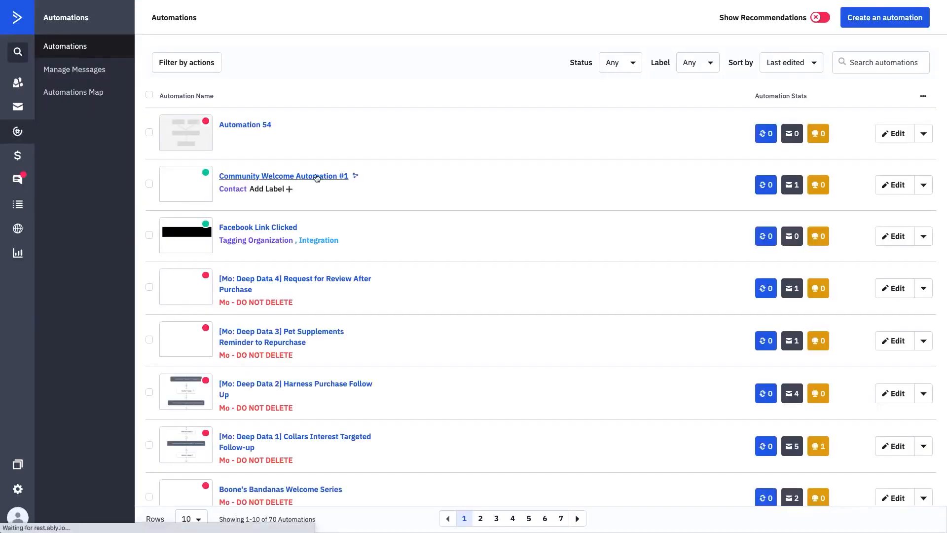
Step: Open Community Welcome Automation #1 and scroll through its emails, waits and tag condition
click(283, 176)
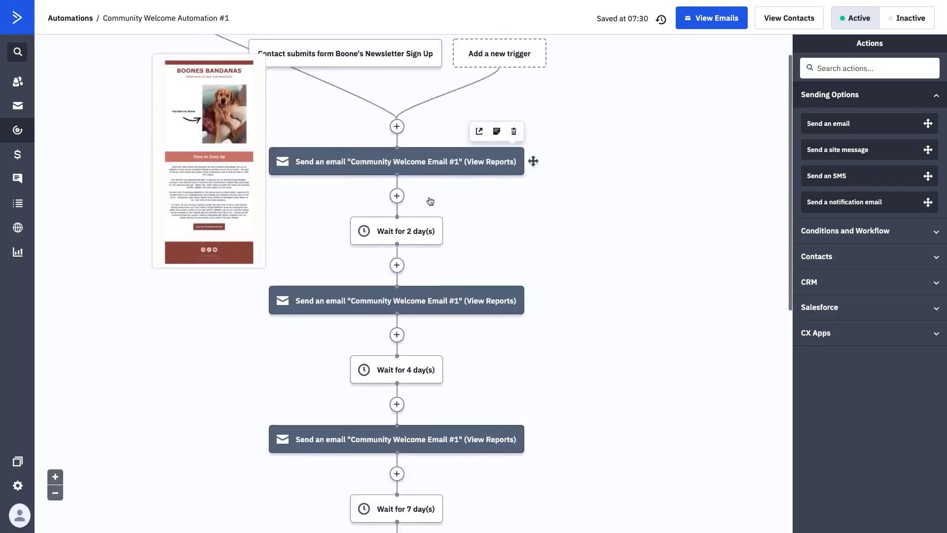
scroll(down, 3)
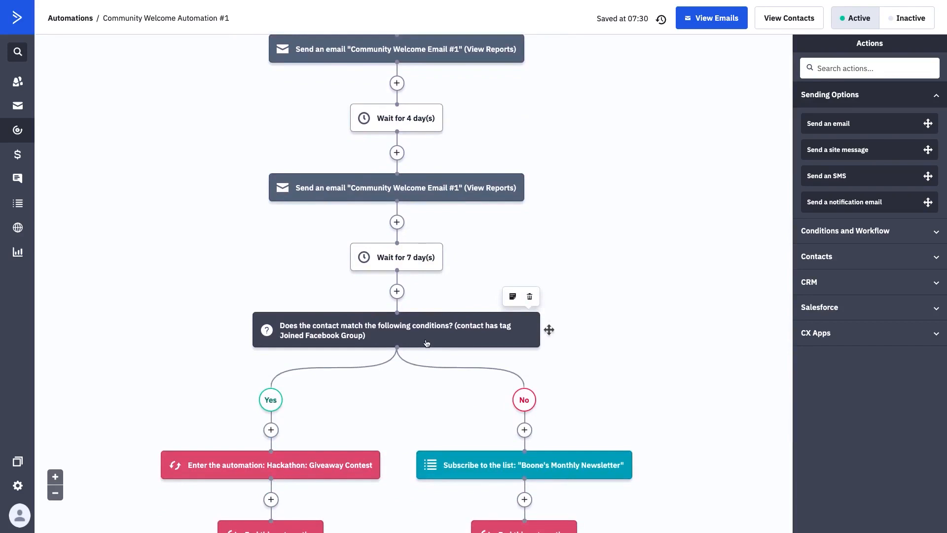
scroll(down, 3)
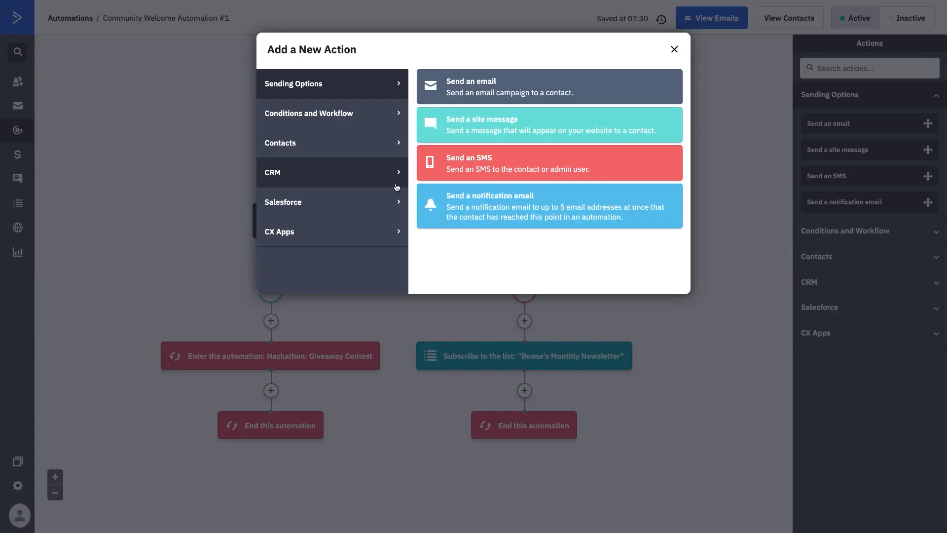
mouse_move(370, 225)
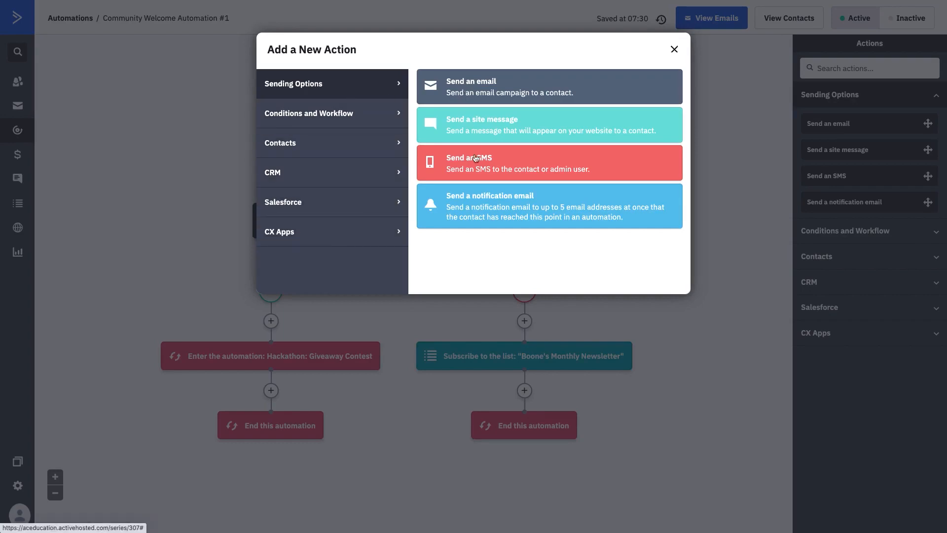
click(309, 113)
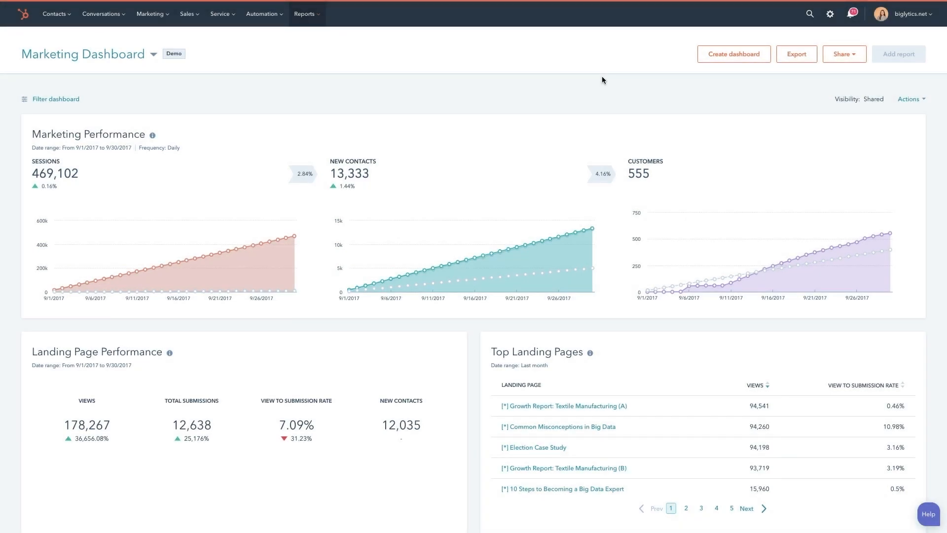
Step: Go to Settings > Products & Quotes and load the $25,000 Roofing Service product
click(829, 13)
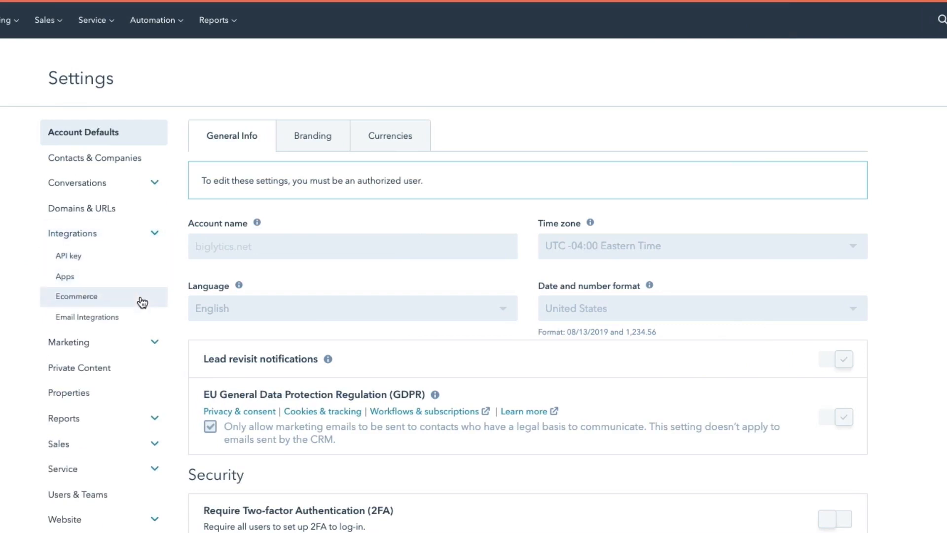
click(76, 296)
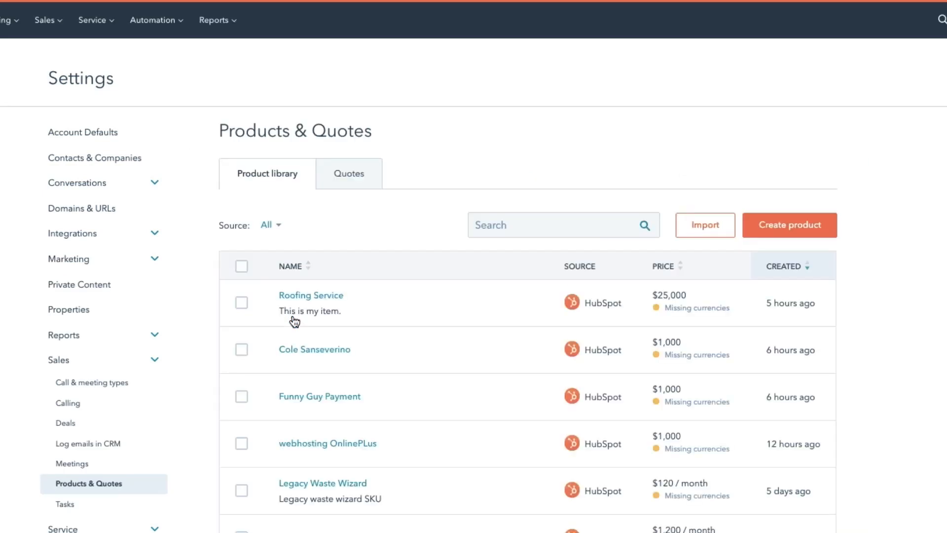
click(310, 295)
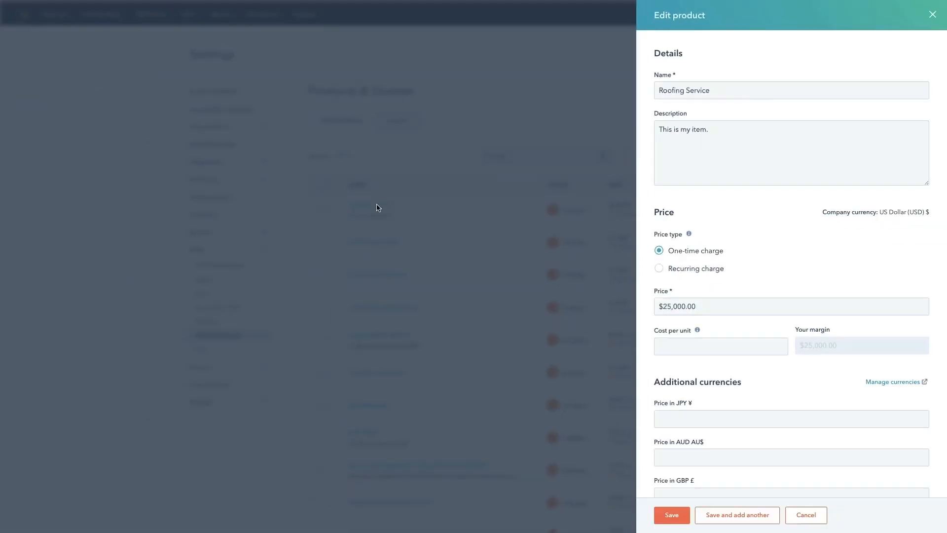
mouse_move(606, 173)
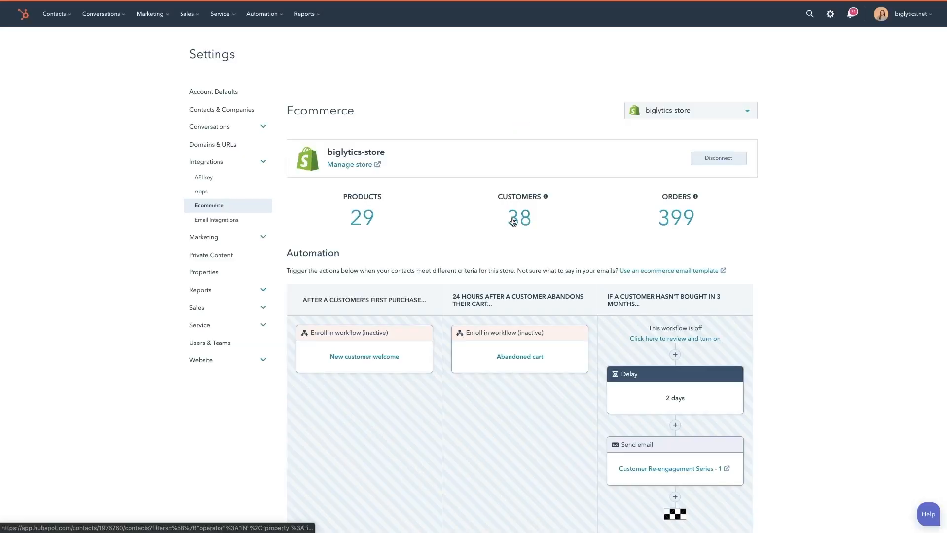
Step: View the synced store customers, then begin a new empty active contact list
click(519, 218)
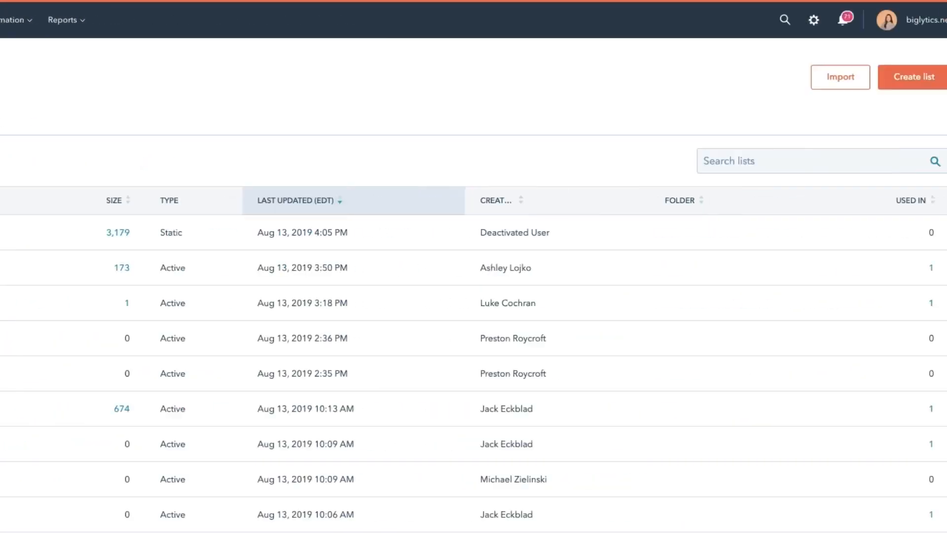
click(911, 76)
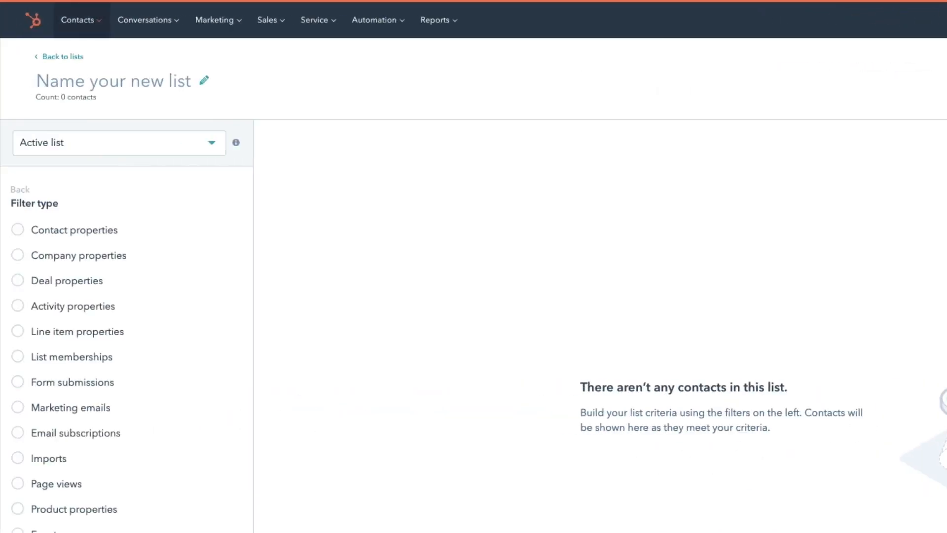
click(77, 331)
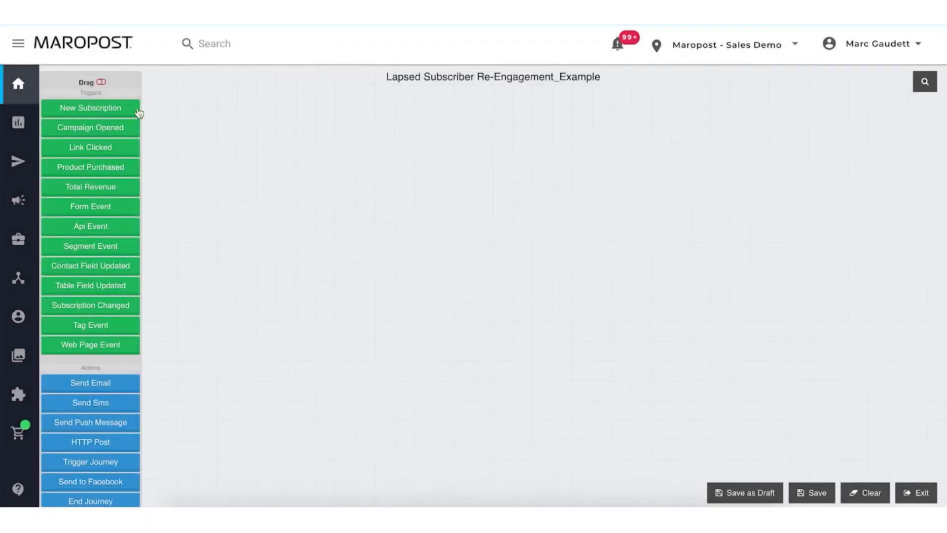
Step: Add segment trigger, email, delay, second email and Facebook steps to the re-engagement journey
drag(89, 245, 196, 280)
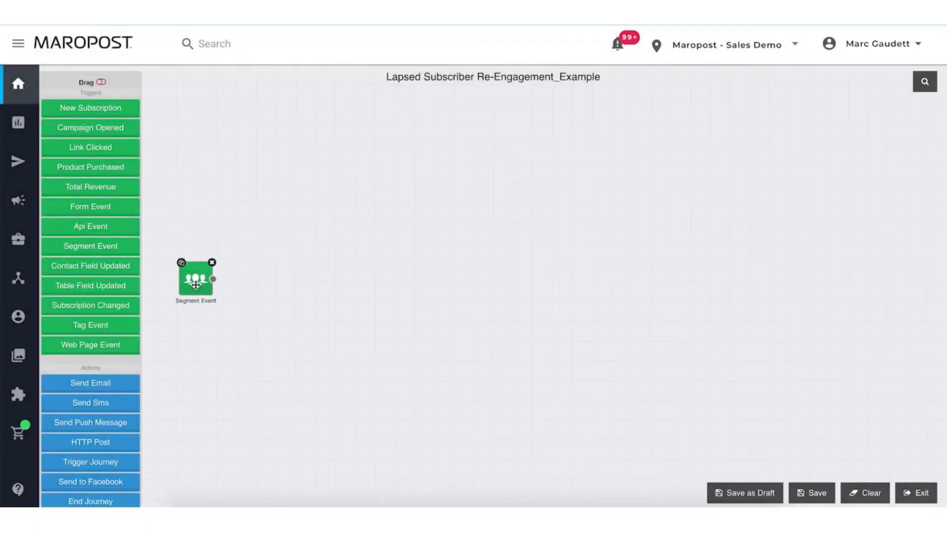
drag(90, 382, 355, 194)
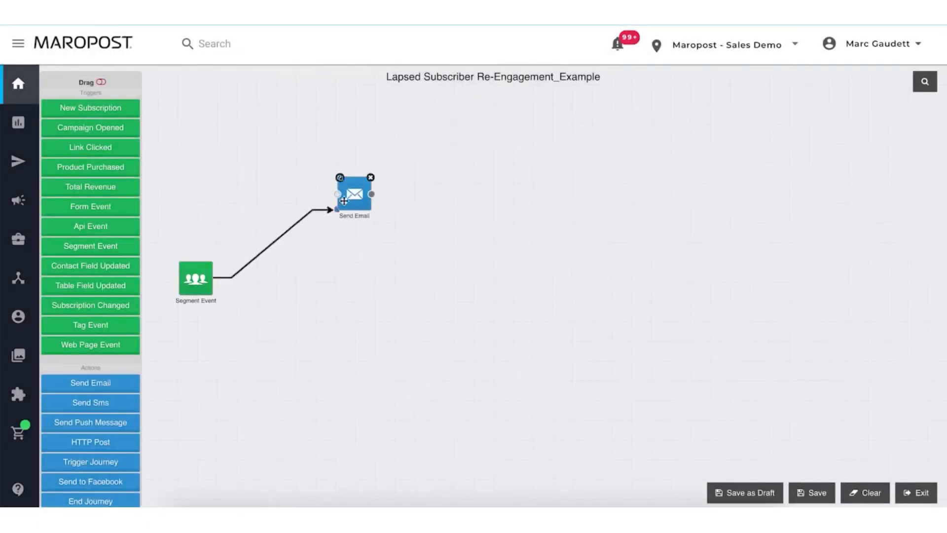
scroll(down, 3)
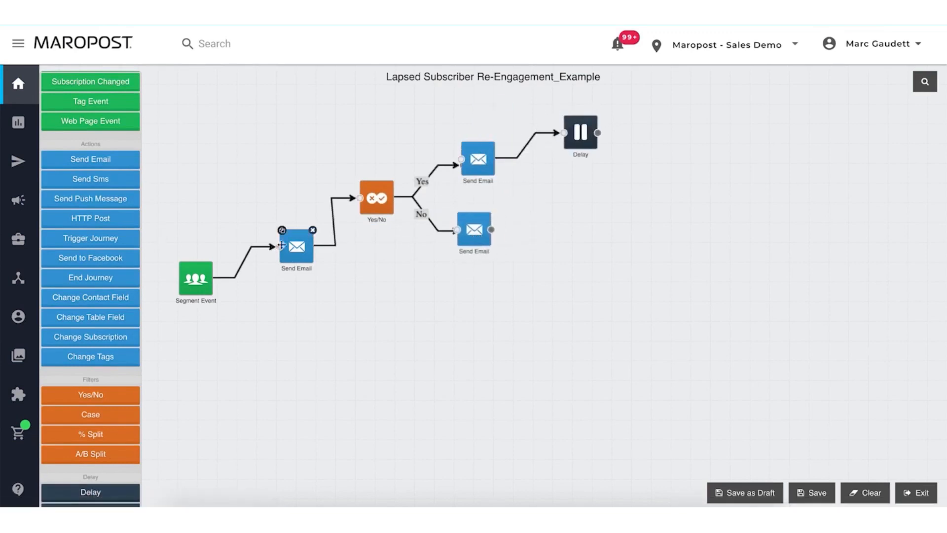
click(476, 159)
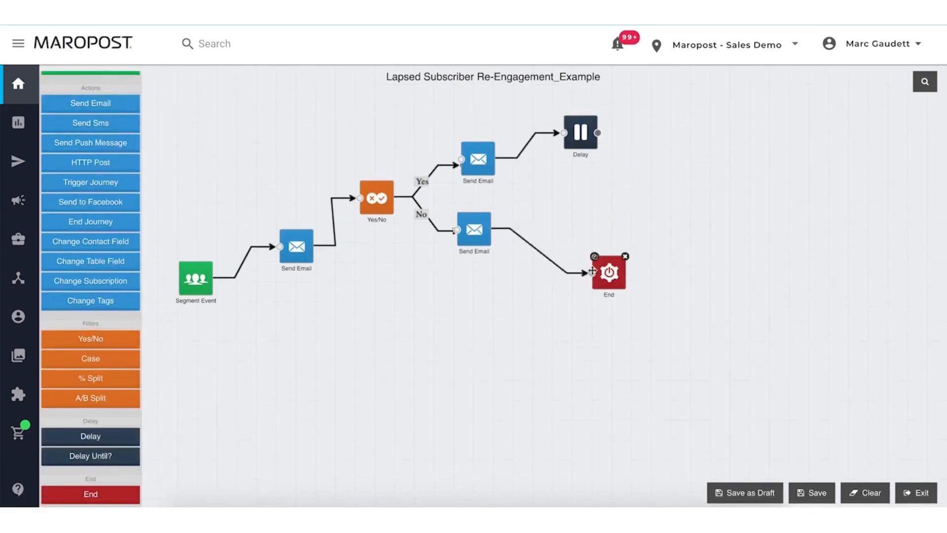
drag(608, 272, 656, 119)
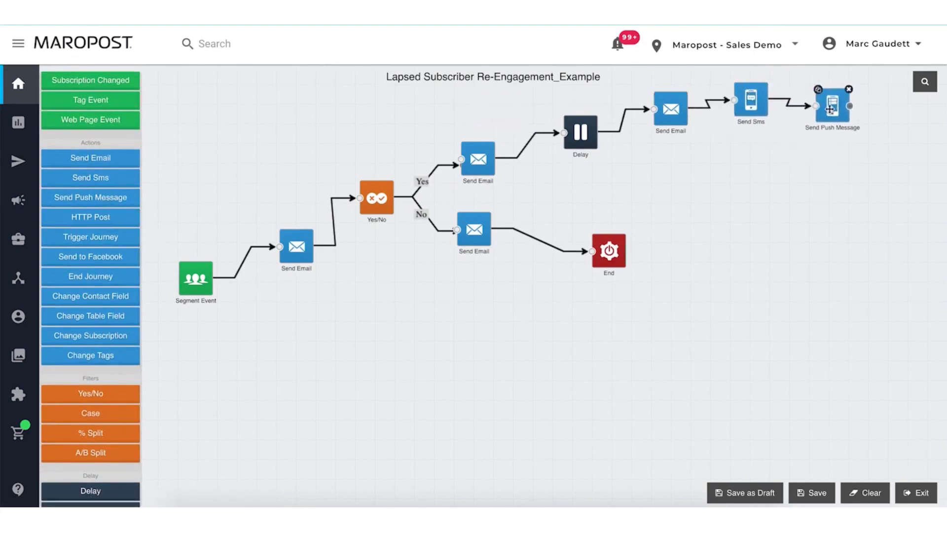
drag(90, 256, 906, 157)
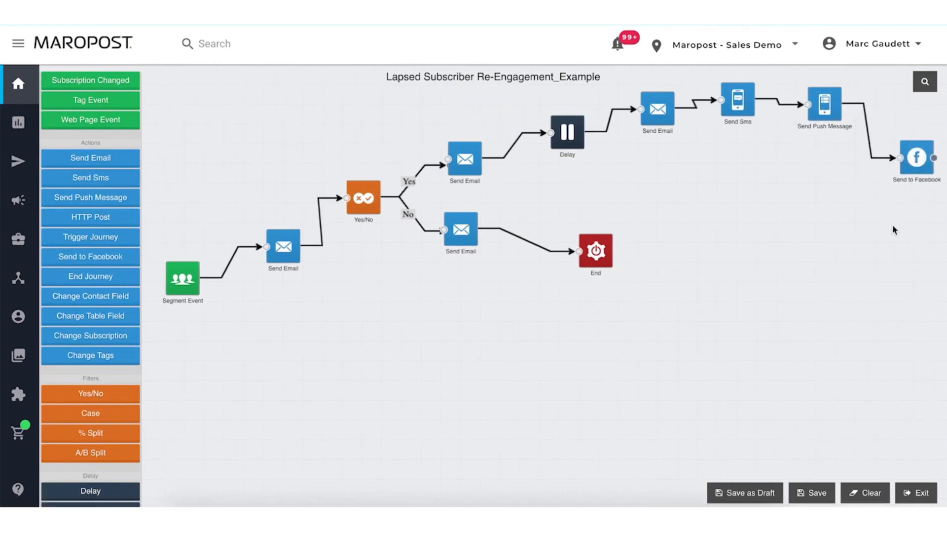
click(494, 115)
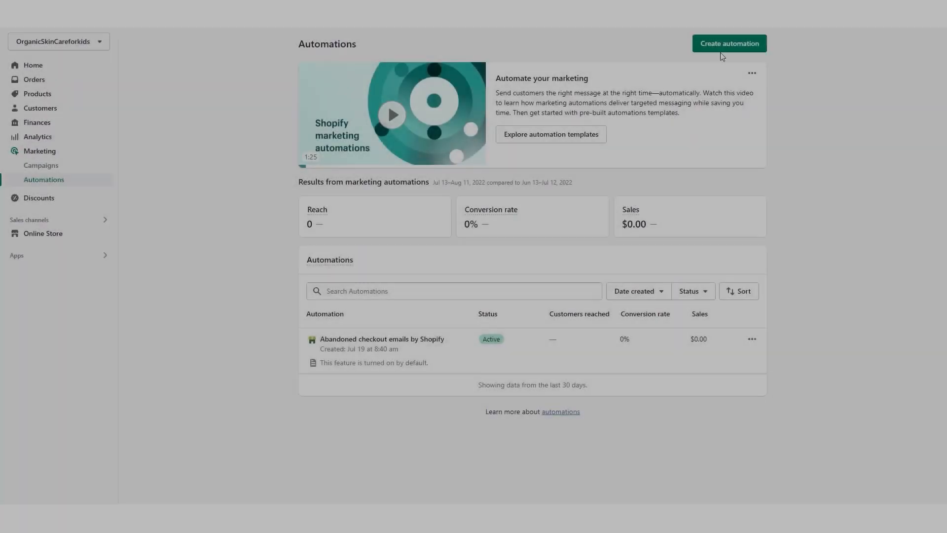
Step: Create an automation using the Welcome new subscriber workflow template
click(728, 43)
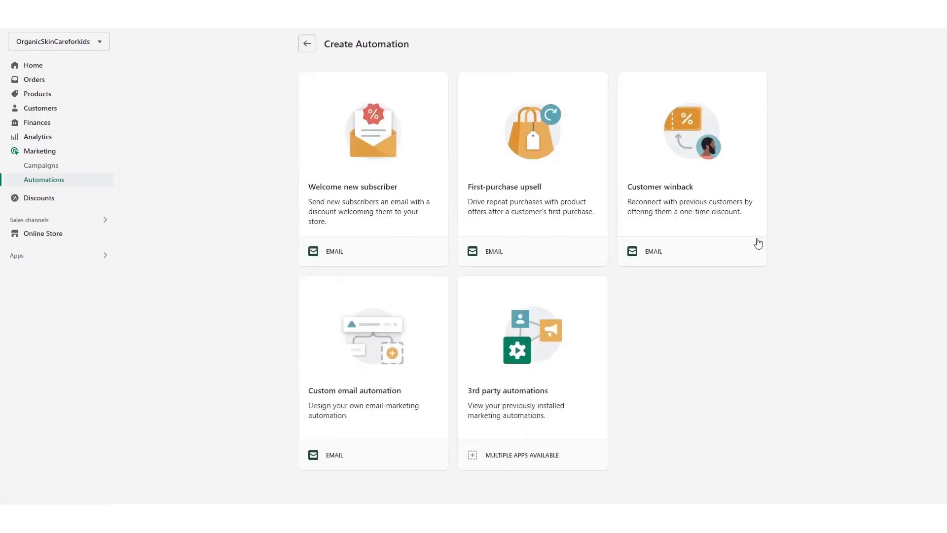
mouse_move(356, 411)
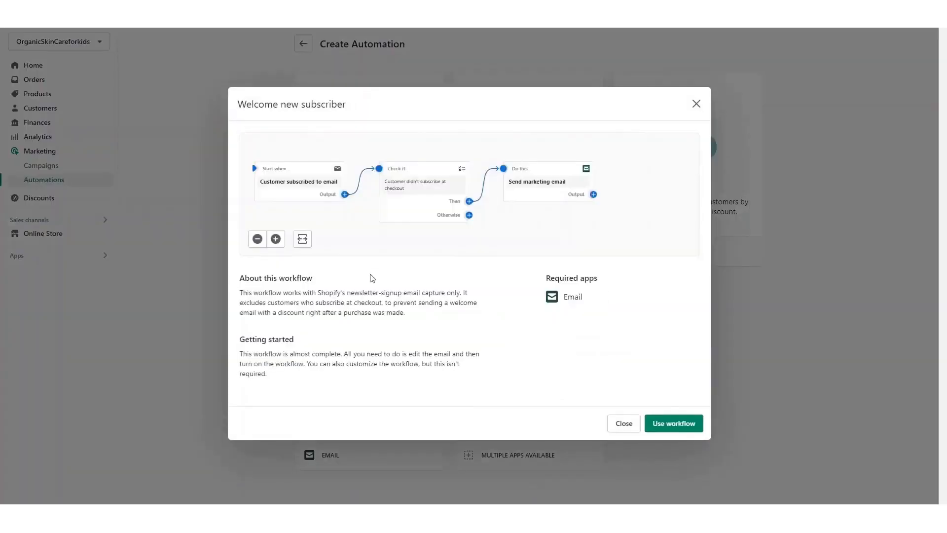
mouse_move(555, 217)
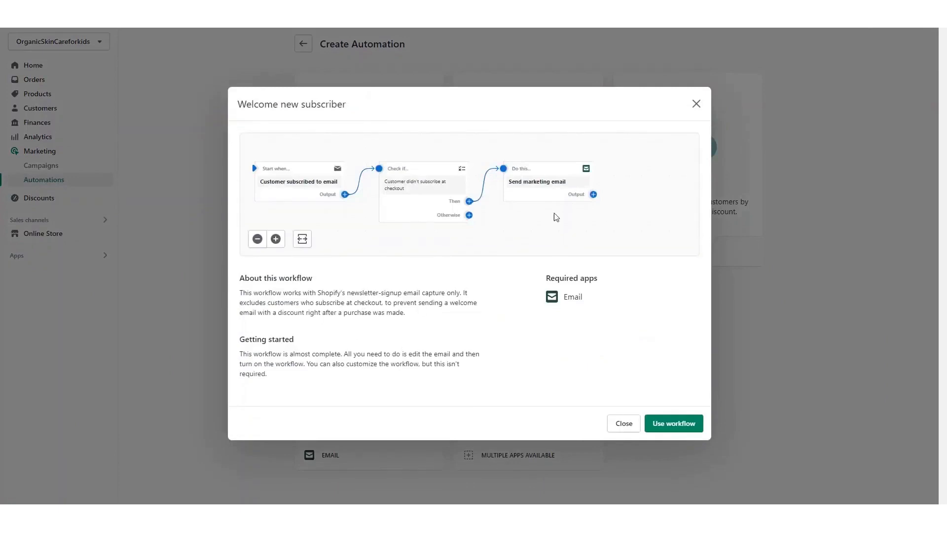
mouse_move(579, 219)
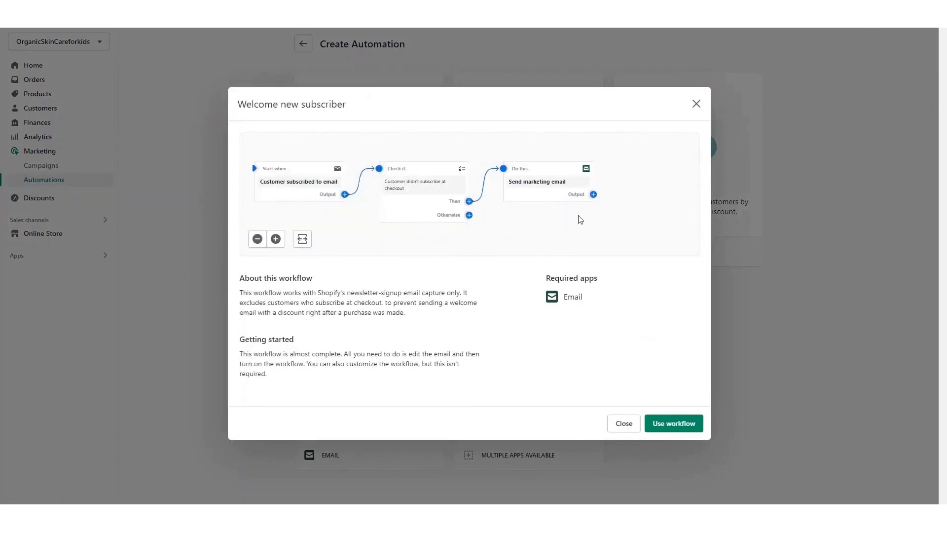
click(672, 423)
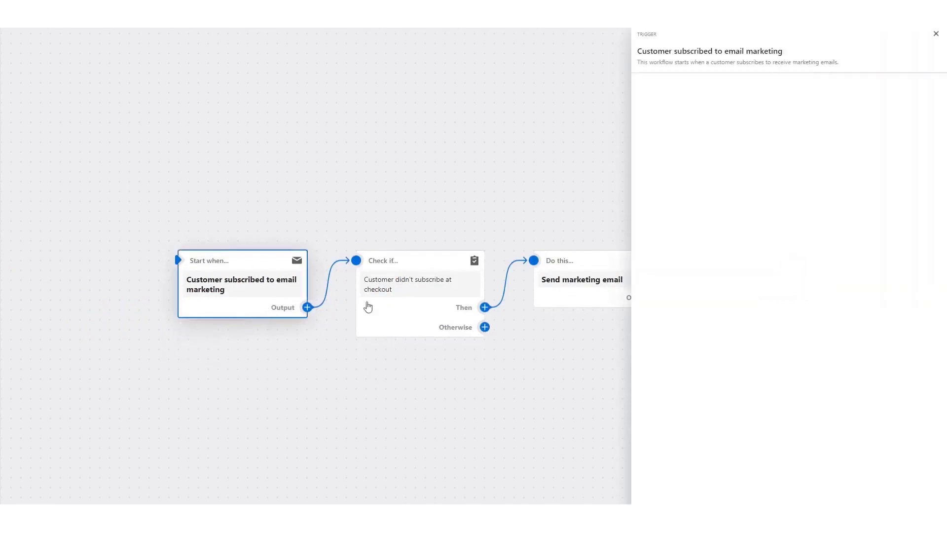
Step: Open the 'Check if' condition excluding CHECKOUT subscribers
click(416, 274)
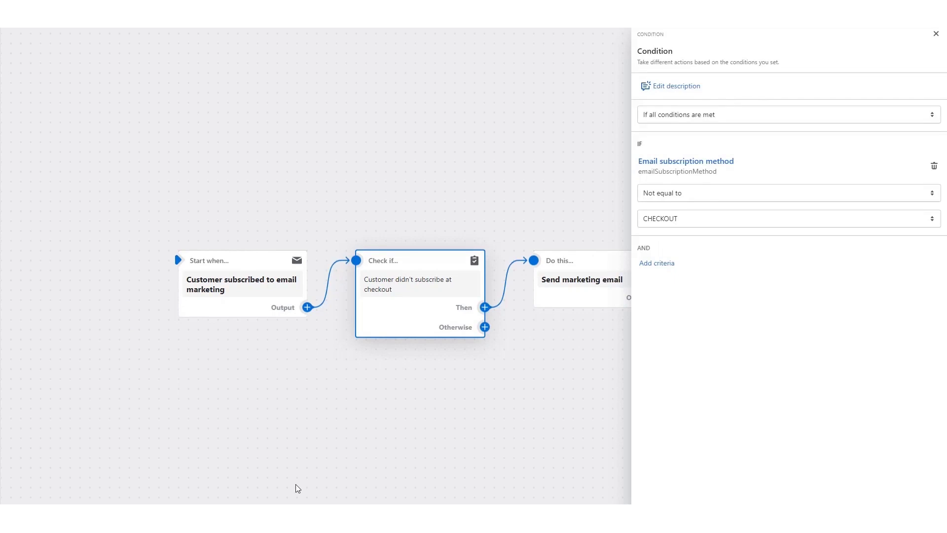
mouse_move(486, 378)
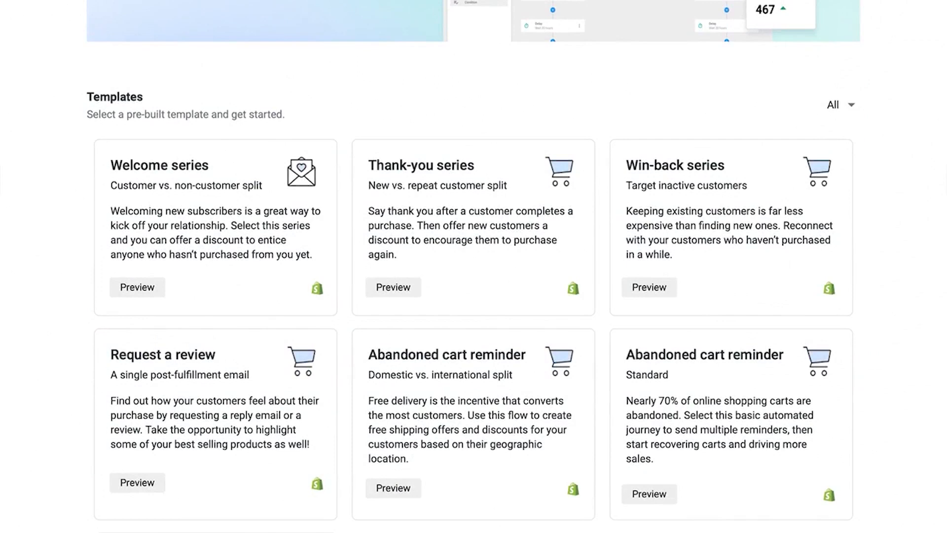
Step: Browse the journey templates and preview the Thank-you series template
scroll(up, 3)
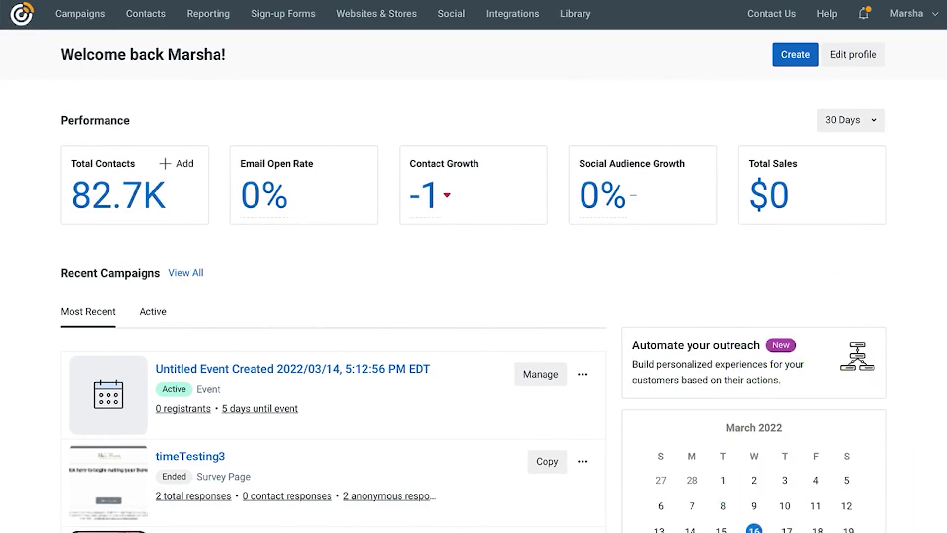
mouse_move(766, 377)
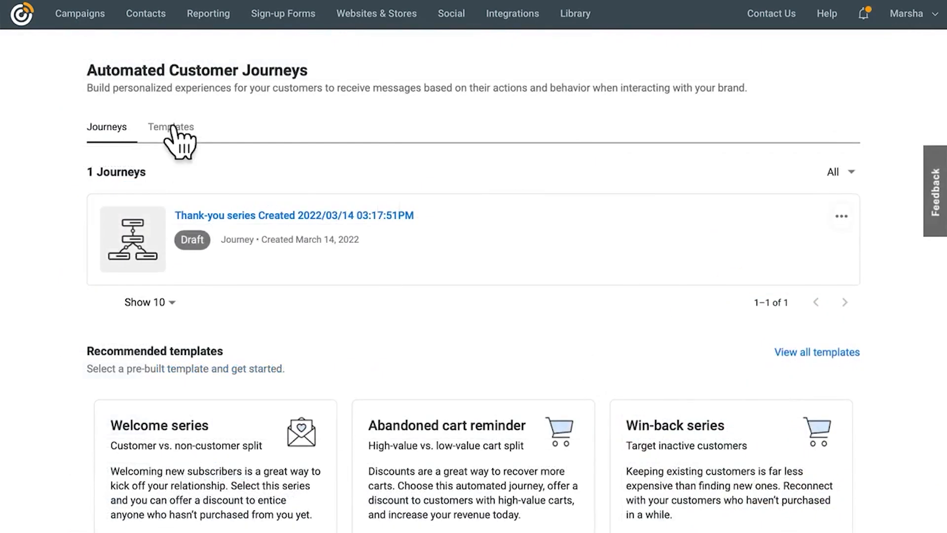
click(171, 127)
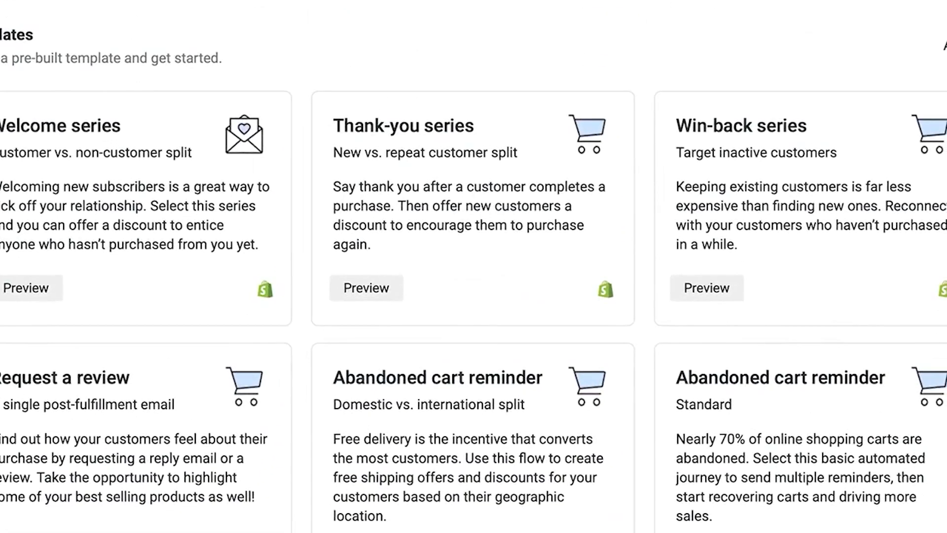
scroll(down, 3)
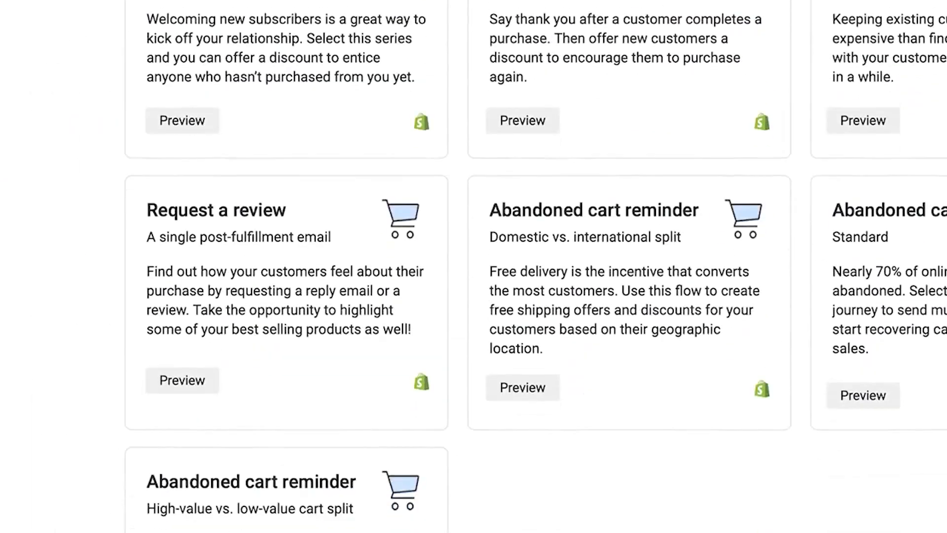
scroll(down, 3)
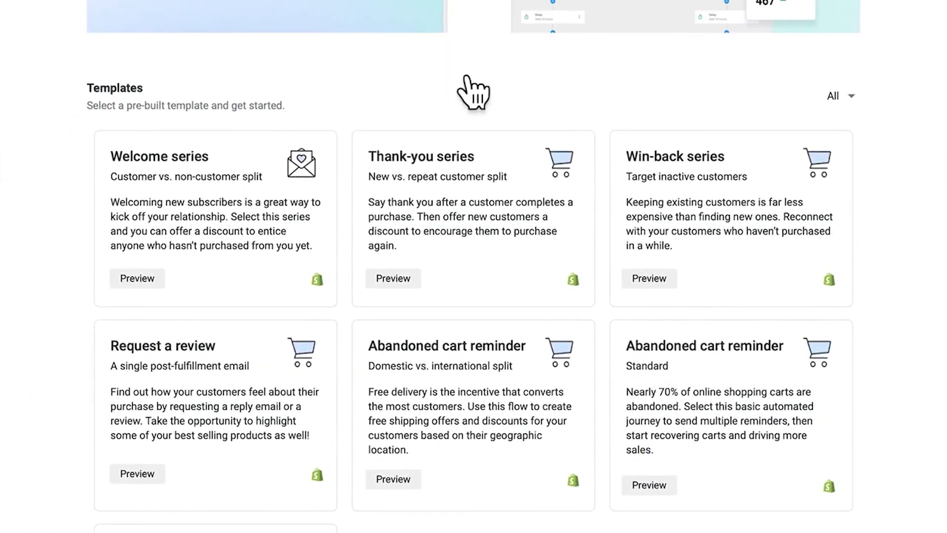
click(393, 278)
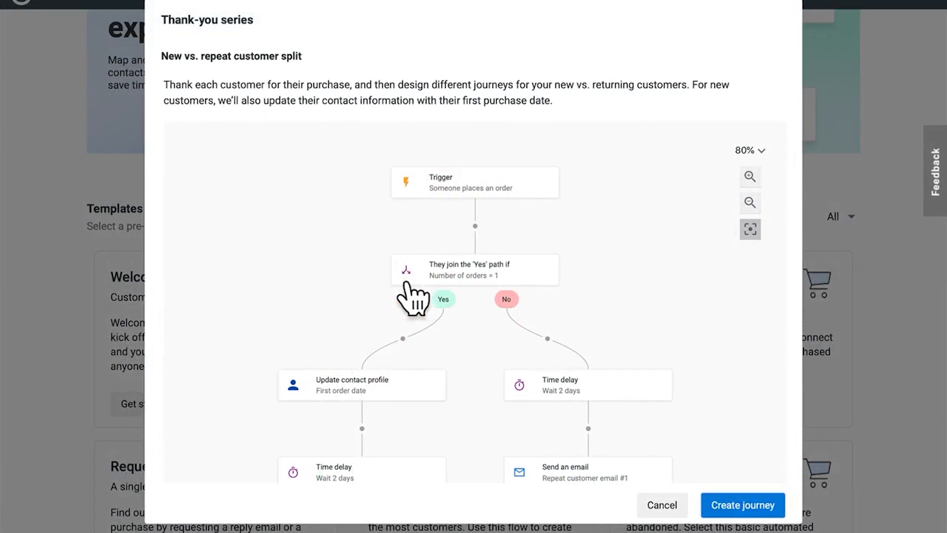
Step: Create the Thank-you series journey, review starting points, and open Repeat customer email #1
click(742, 505)
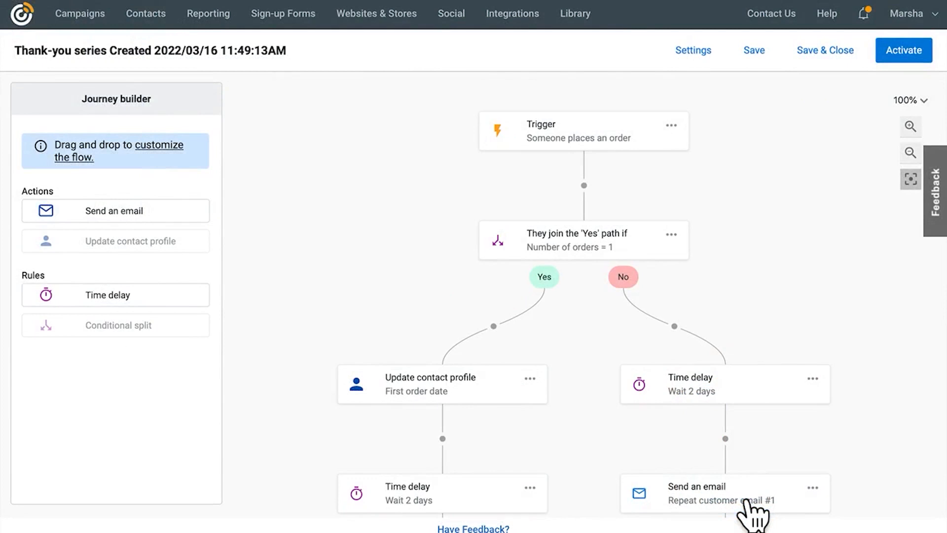
mouse_move(595, 236)
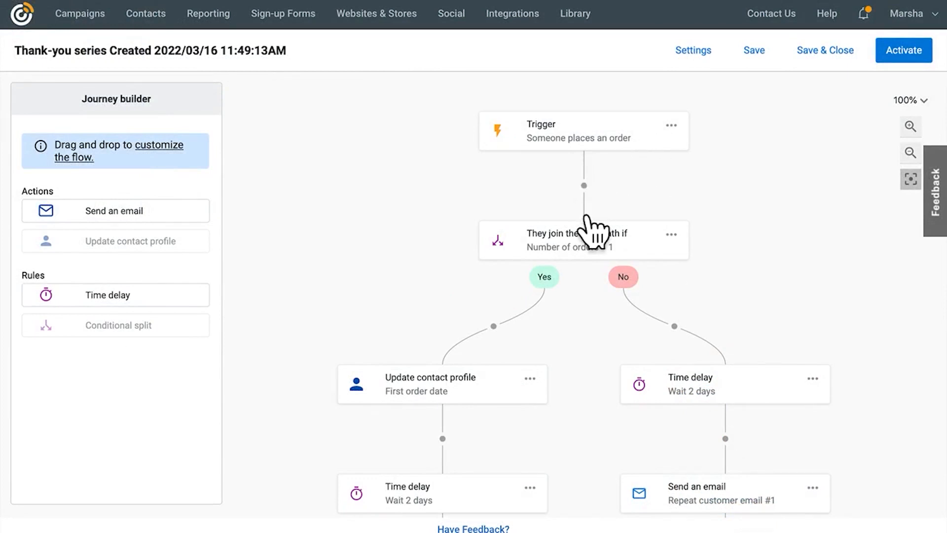
mouse_move(661, 162)
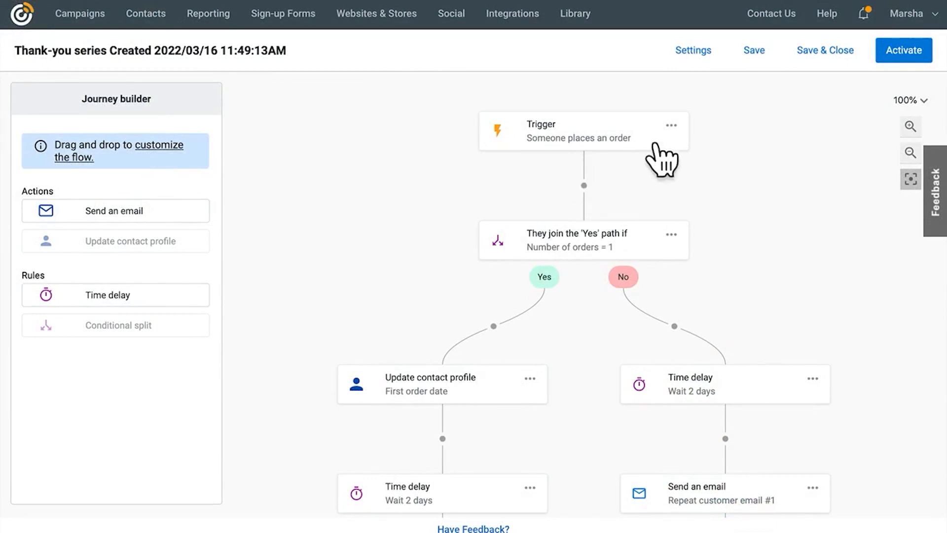
click(580, 130)
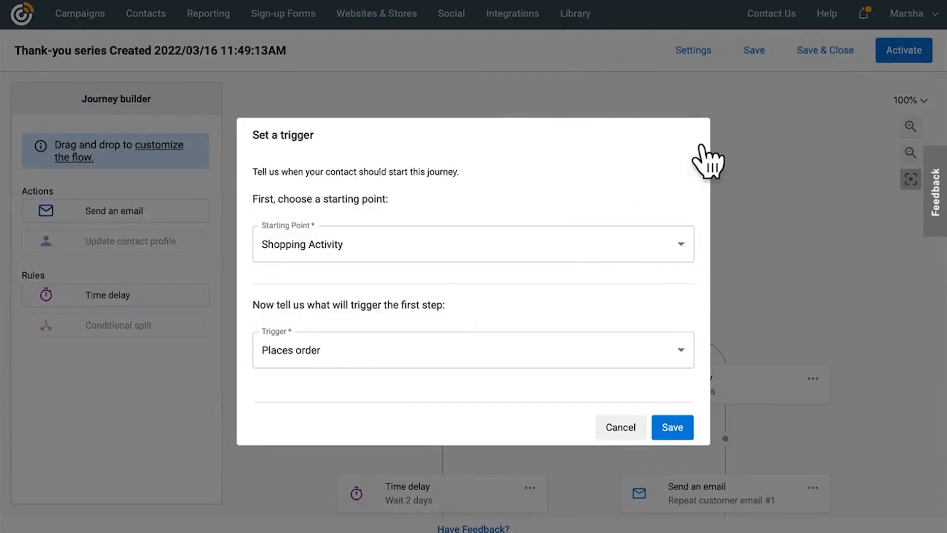
click(473, 244)
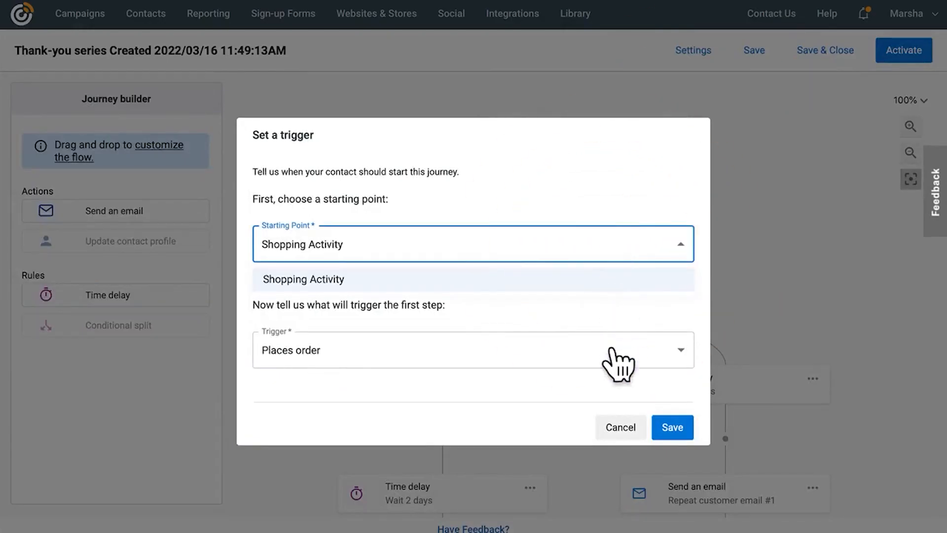
click(671, 427)
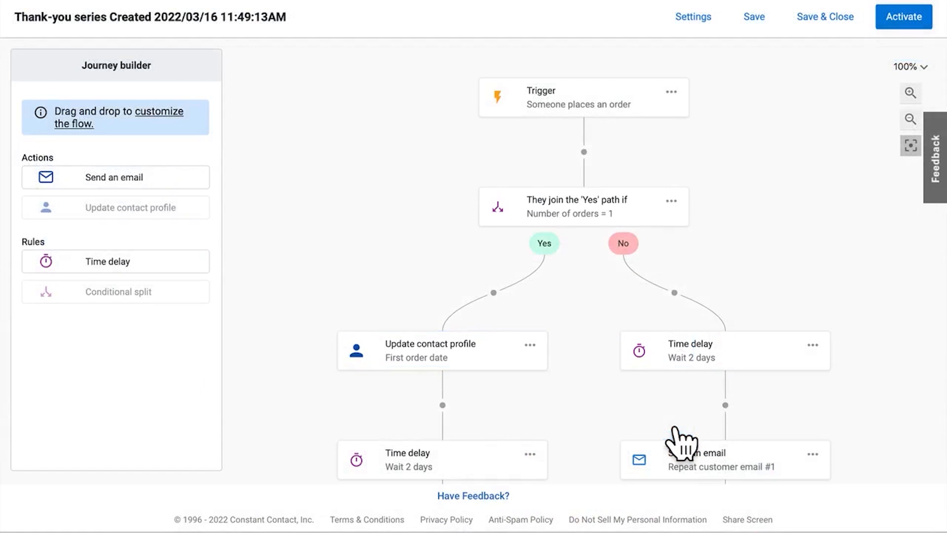
click(713, 460)
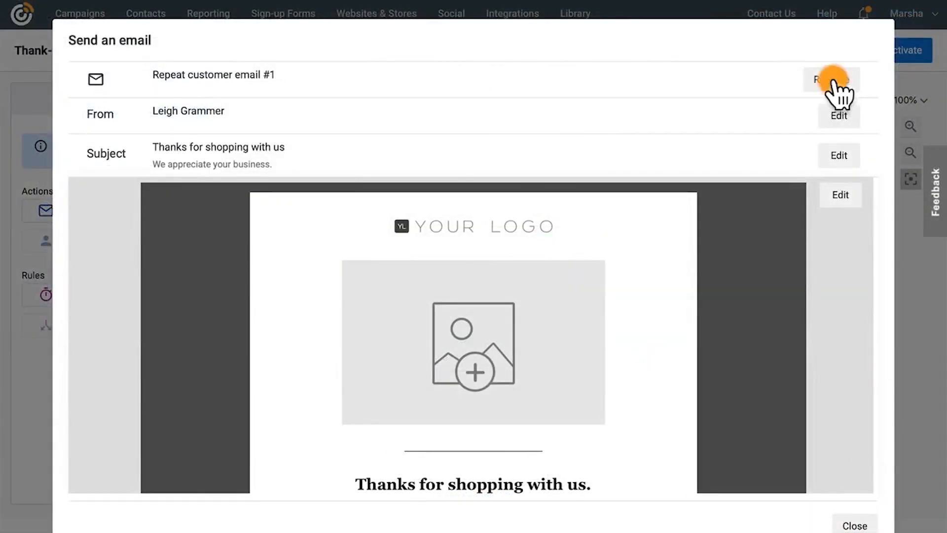
Step: Open Repeat customer email #1 in the editor and save it back to the journey
click(838, 116)
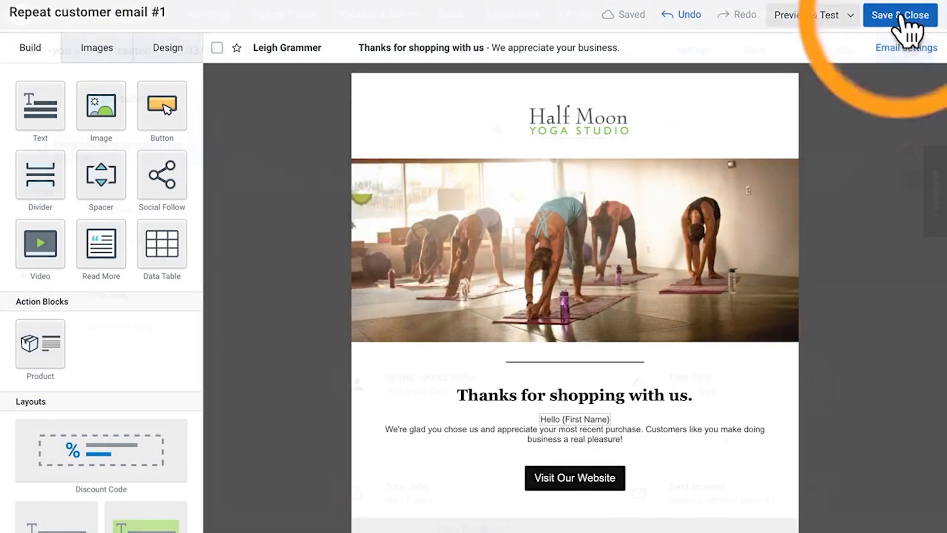
click(899, 15)
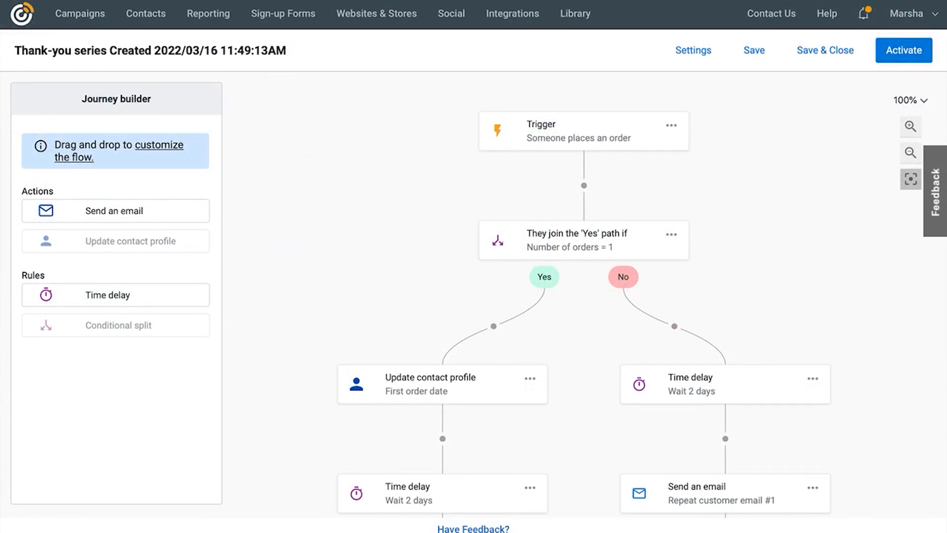
mouse_move(786, 132)
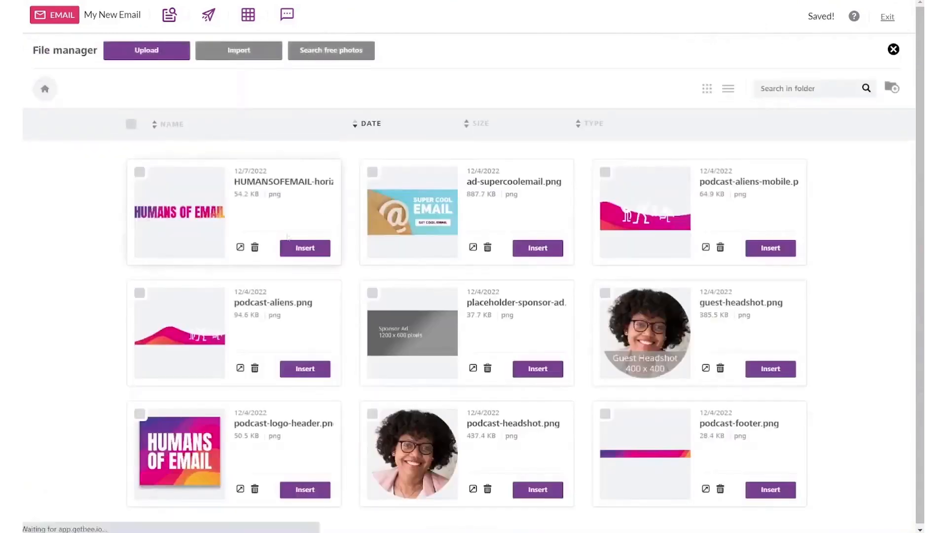
Step: Preview the Season 2 Episode 1 email on mobile, dark mode and desktop, then exit
click(892, 49)
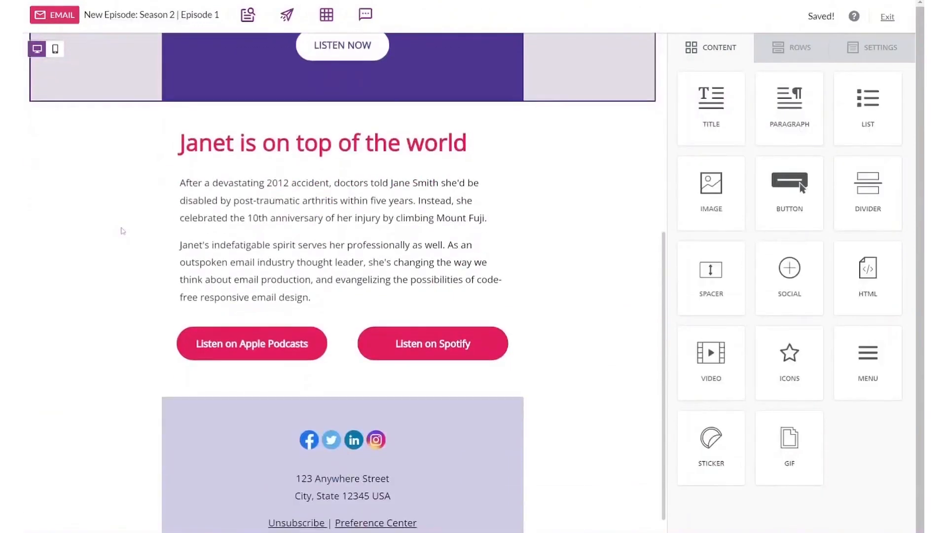
scroll(down, 3)
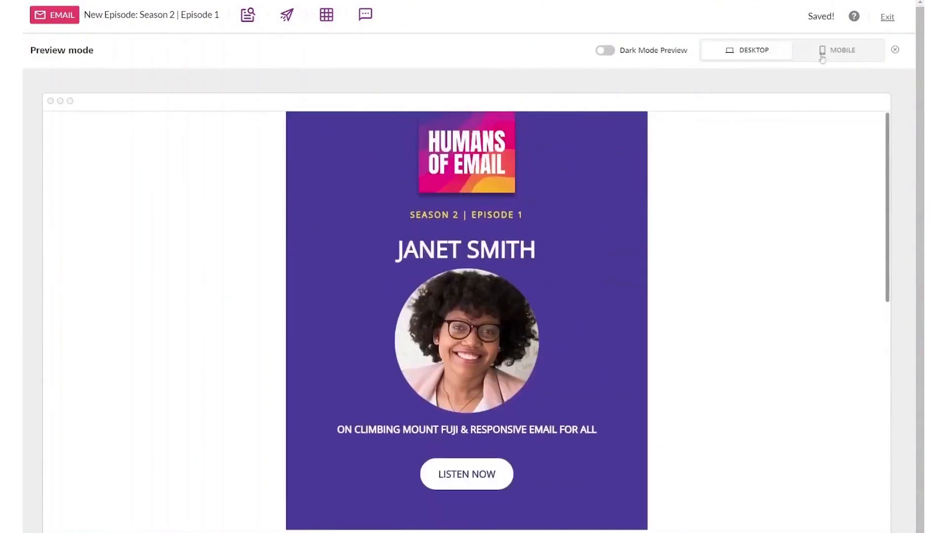
click(841, 51)
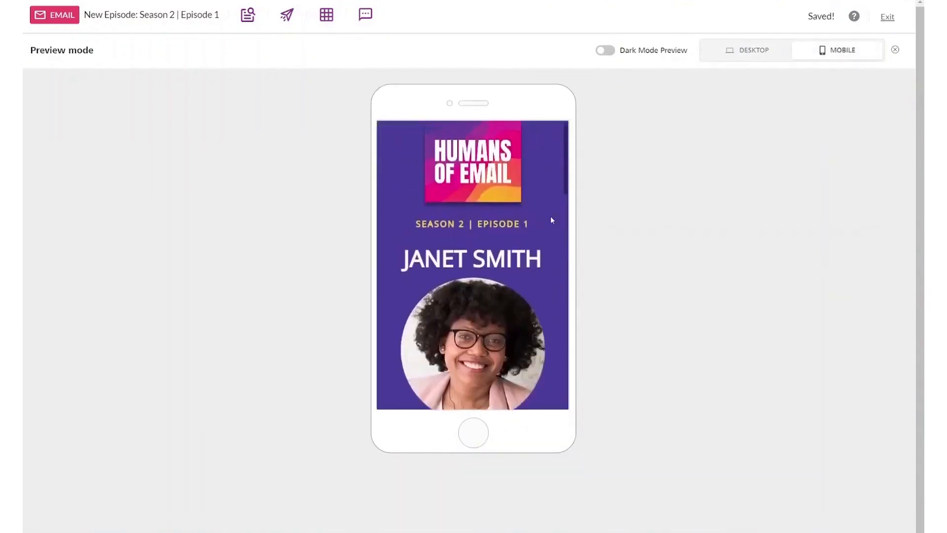
click(605, 50)
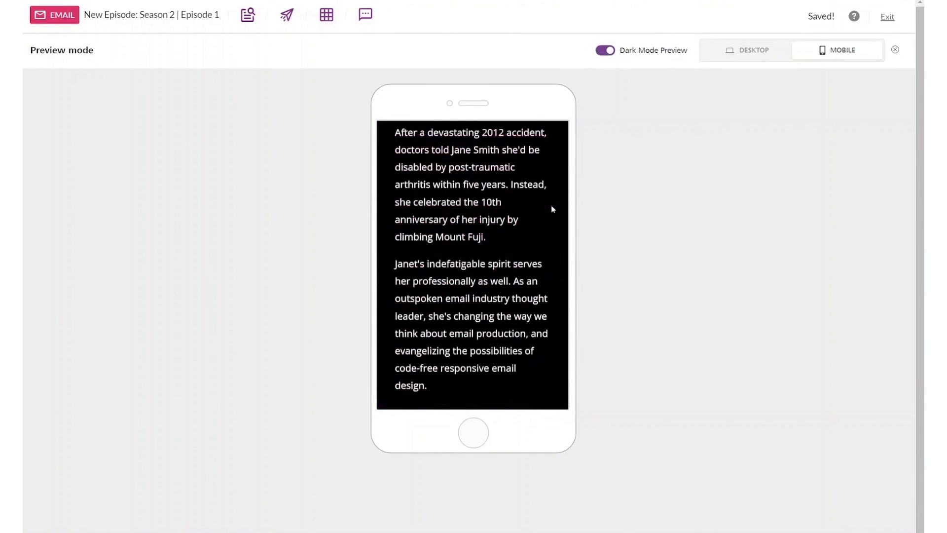
click(753, 50)
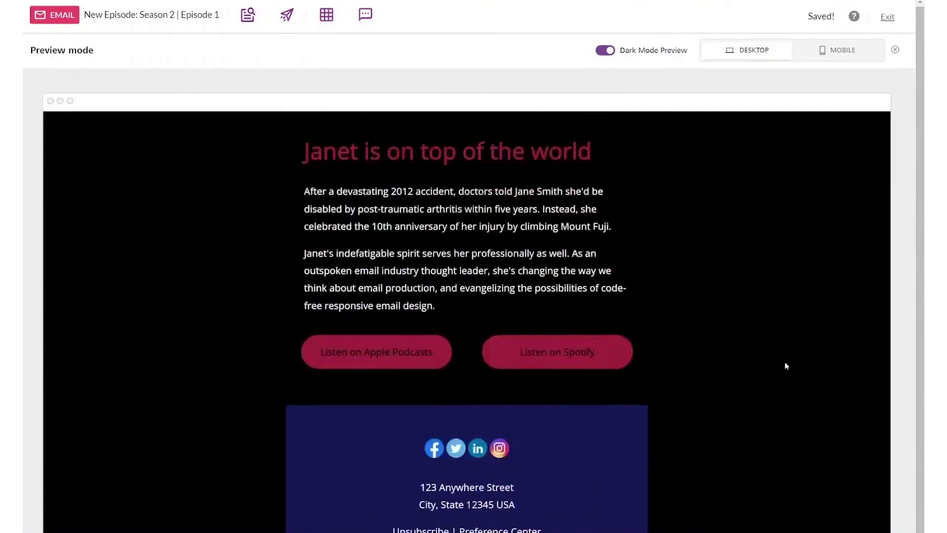
click(603, 50)
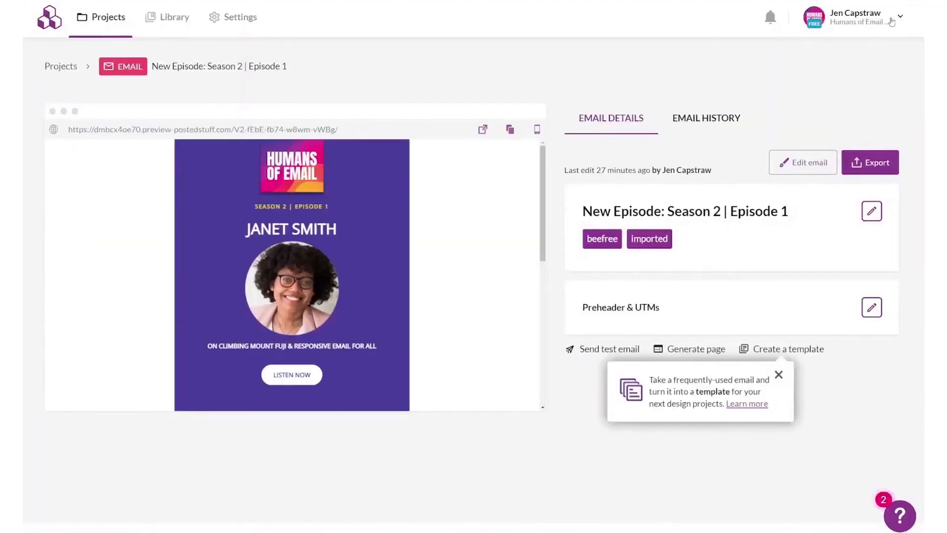
Step: Look through the design settings and return to the episode email
click(239, 16)
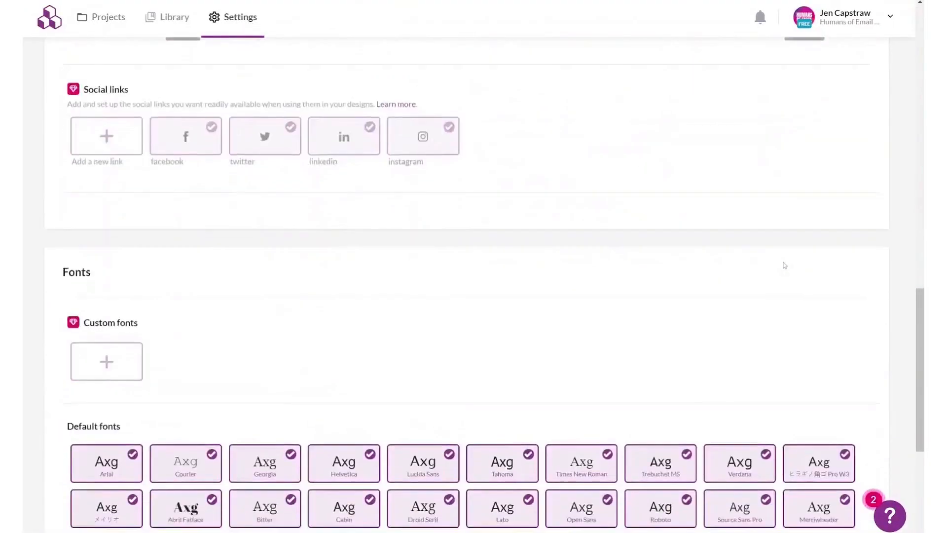
scroll(up, 3)
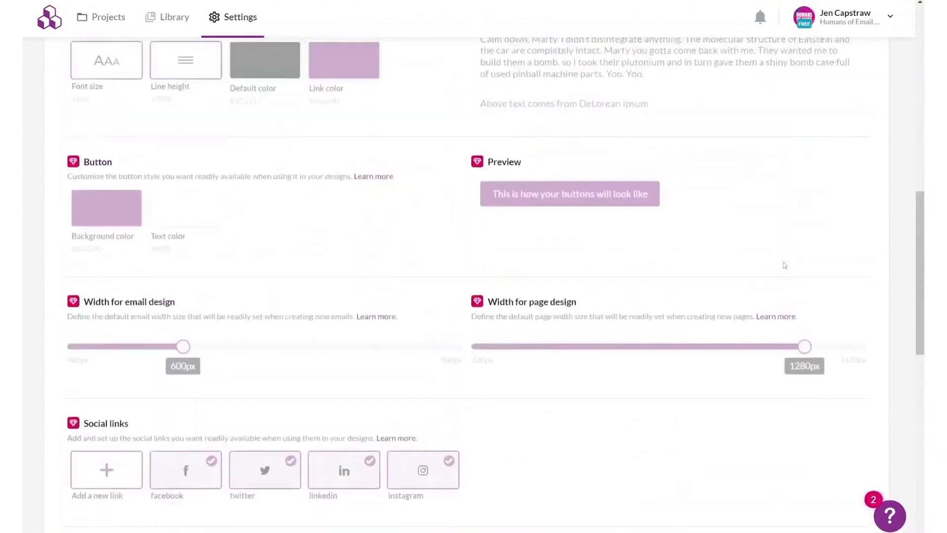
click(107, 16)
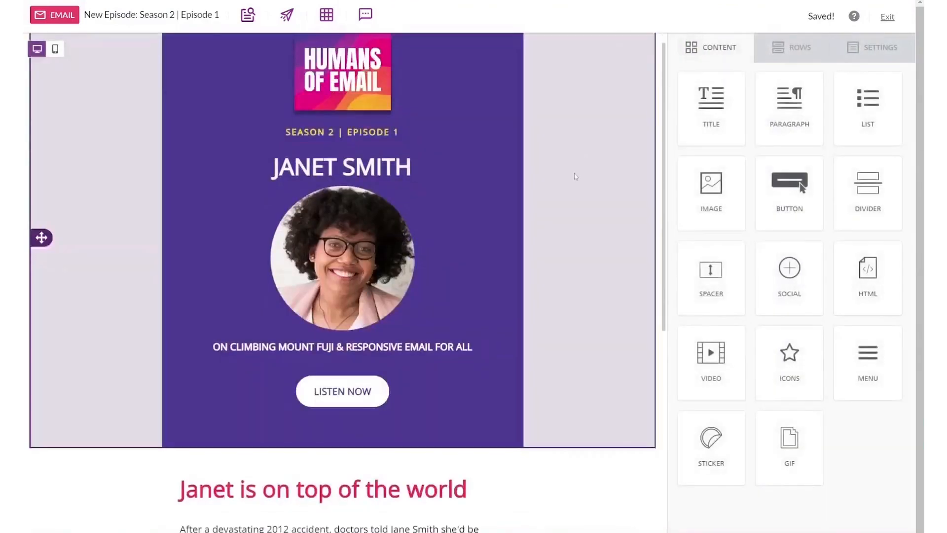
Step: Start the 15-day Team trial and reopen the Season 2 Episode 1 design from Projects
scroll(down, 3)
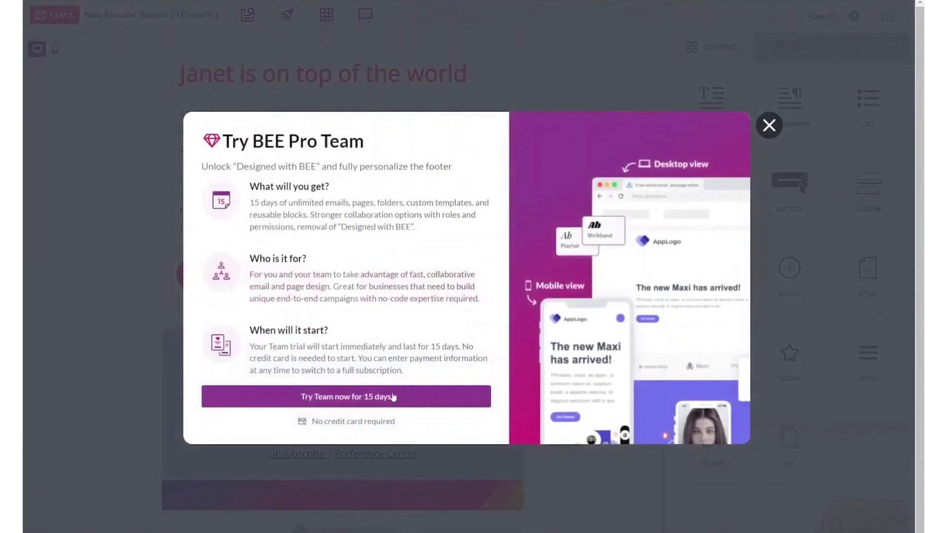
click(346, 396)
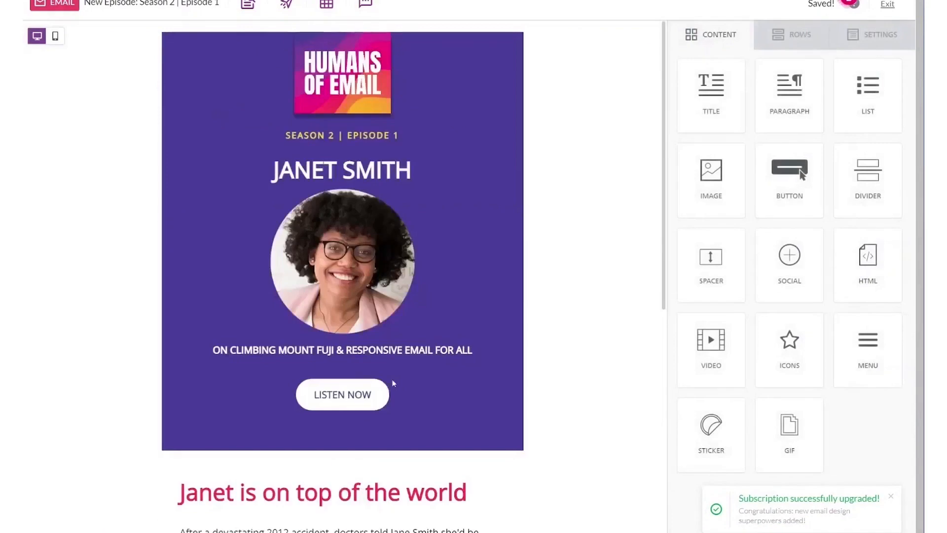
click(887, 4)
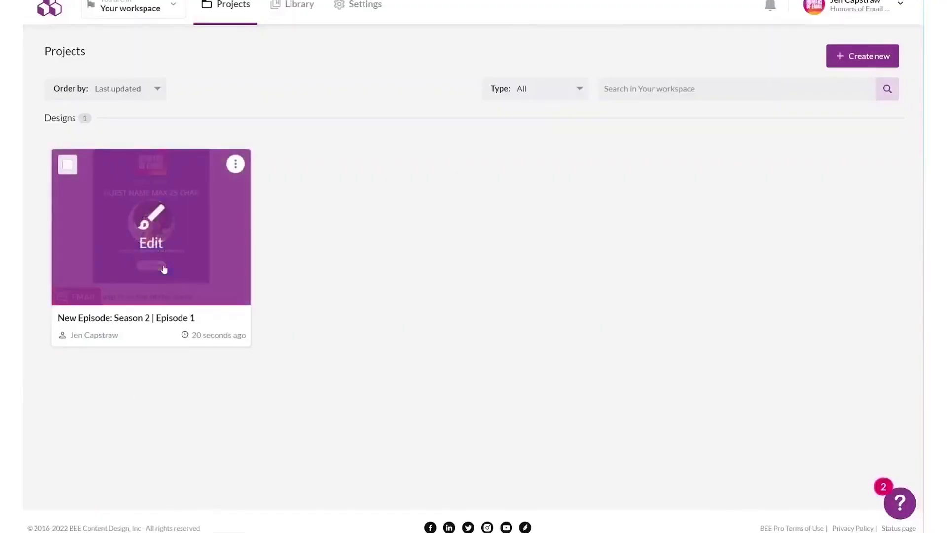
click(150, 243)
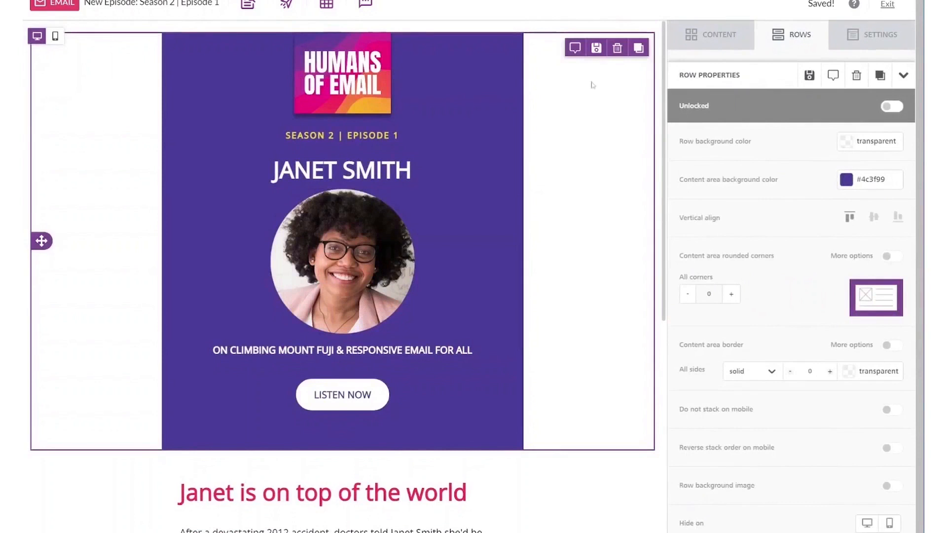
Step: Save the header row as 'Episode | Header & Hero' under a new 'Episodes' category
click(595, 48)
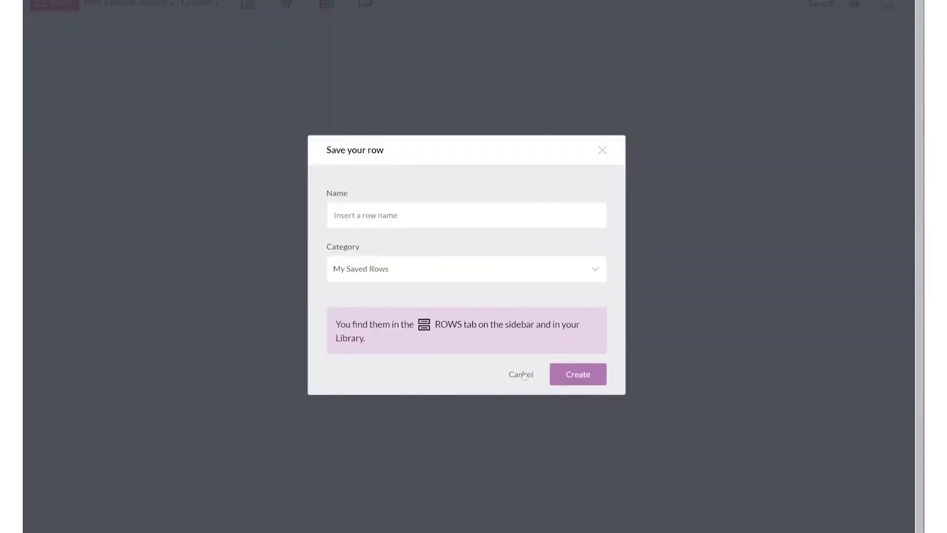
click(520, 374)
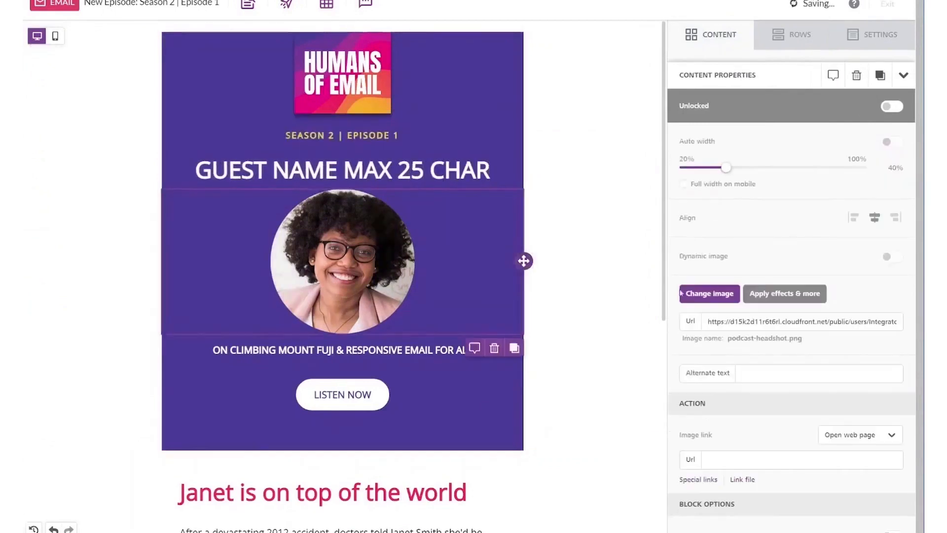
click(708, 293)
text(eP)
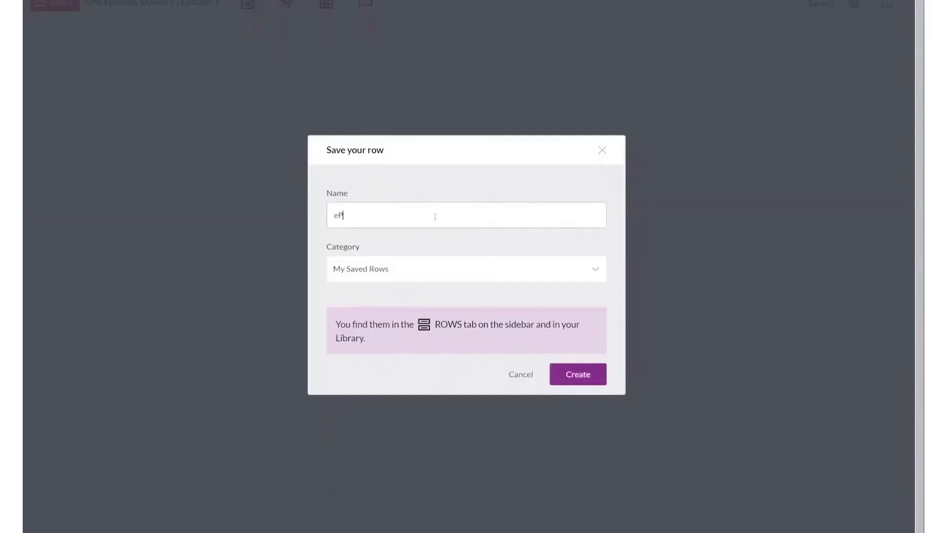
text(Episode | Header & Hero)
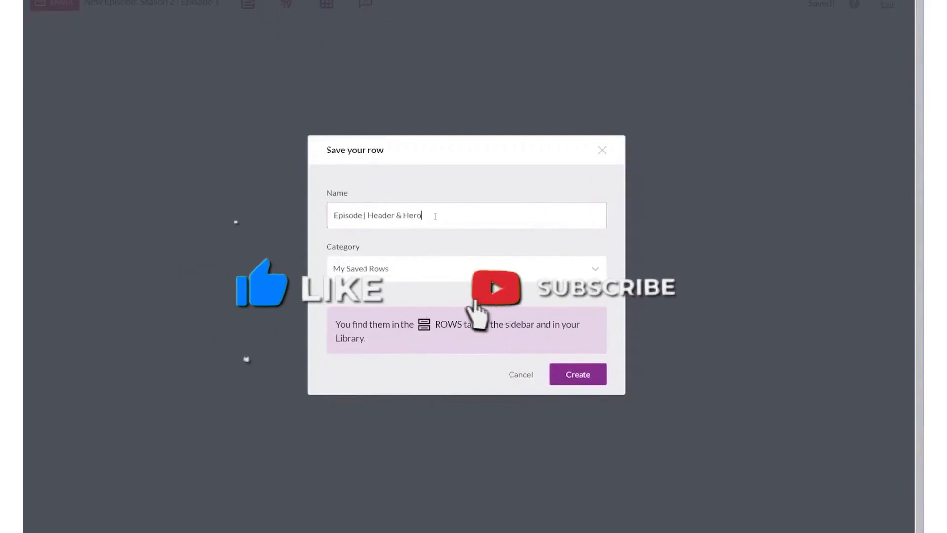
text(Episodes)
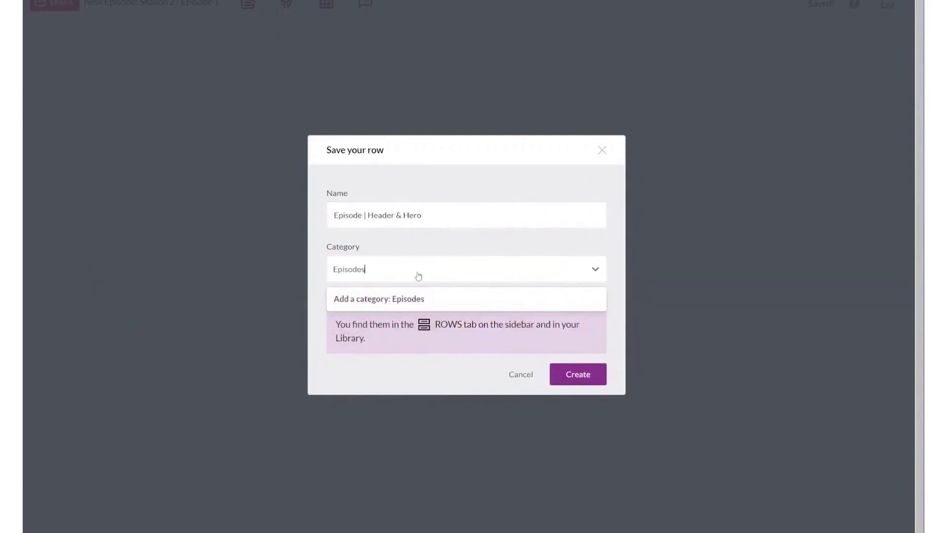